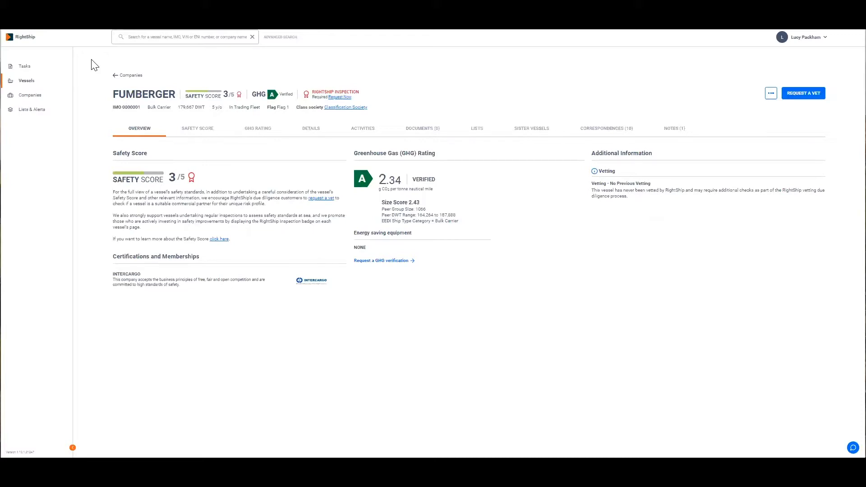
mouse_move(462, 378)
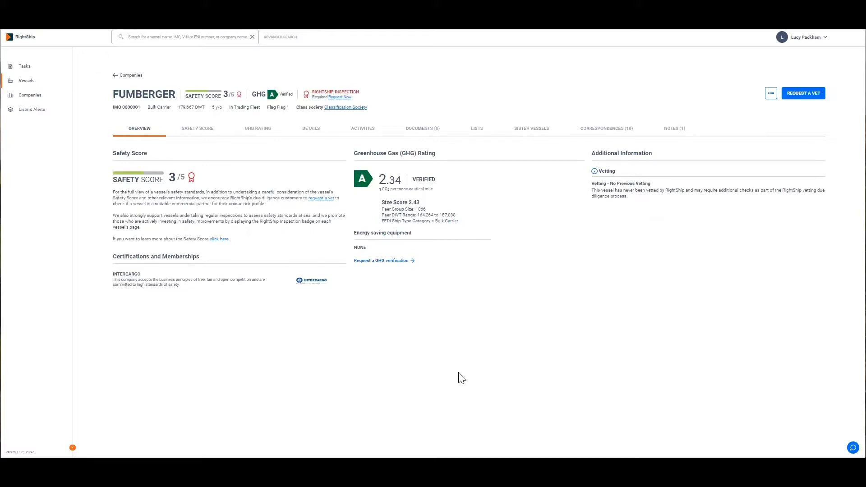
mouse_move(545, 368)
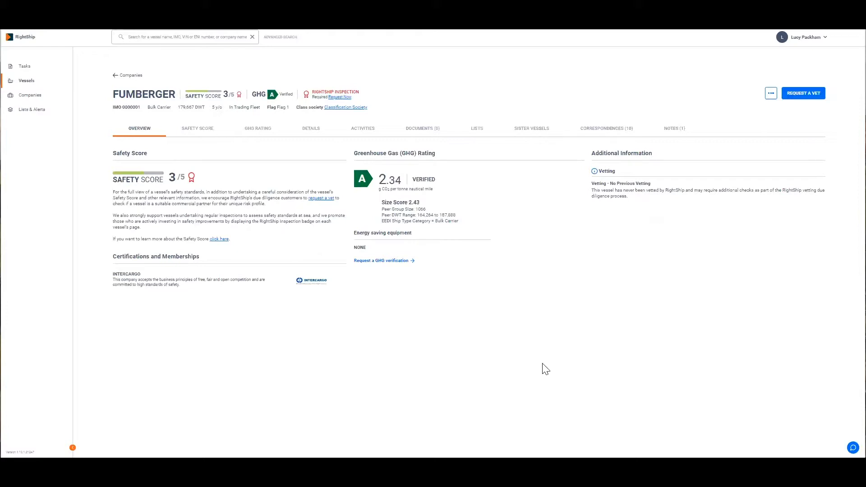
mouse_move(249, 131)
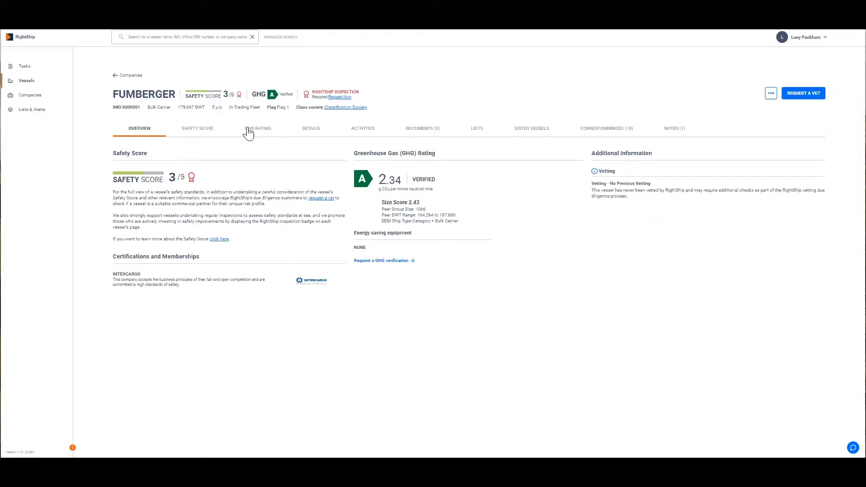
mouse_move(254, 133)
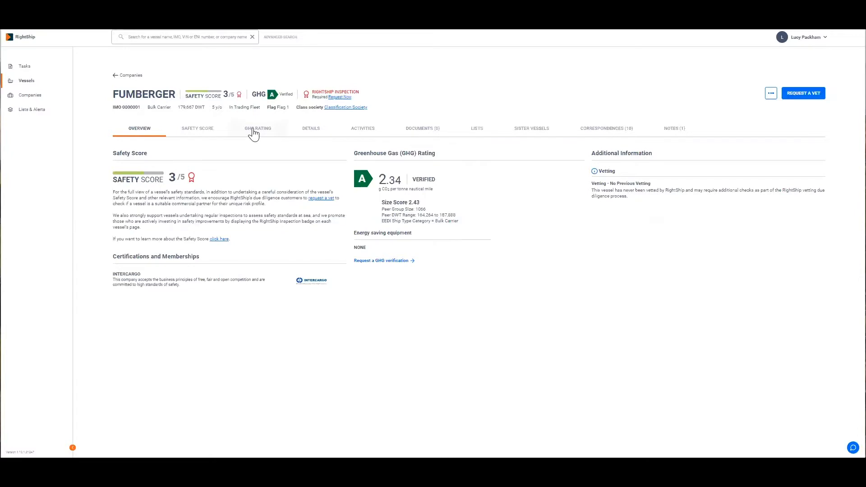
- Review FUMBERGER's GHG Rating summary: rating A, EEDI/EVDI 2.34, size score 2.43, verified
click(258, 128)
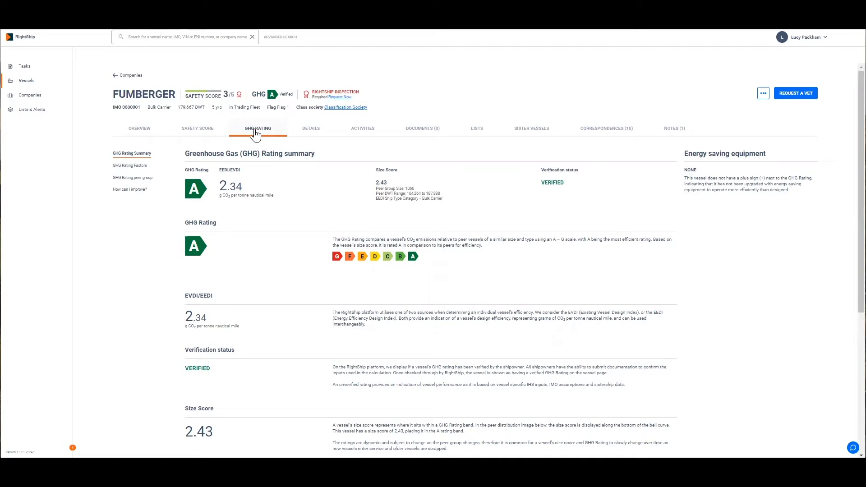
mouse_move(261, 245)
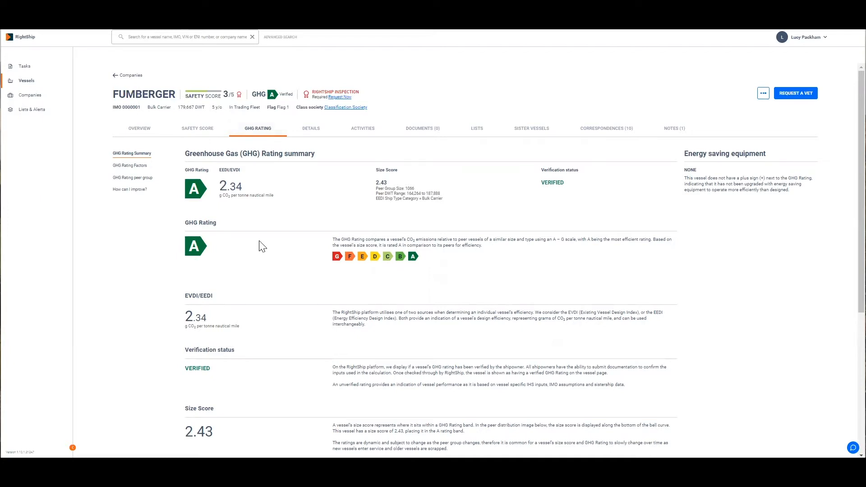
mouse_move(239, 274)
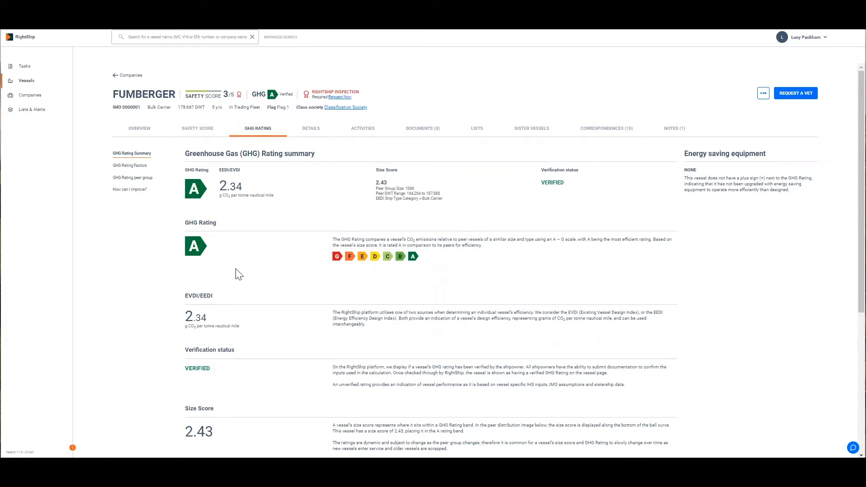
scroll(down, 3)
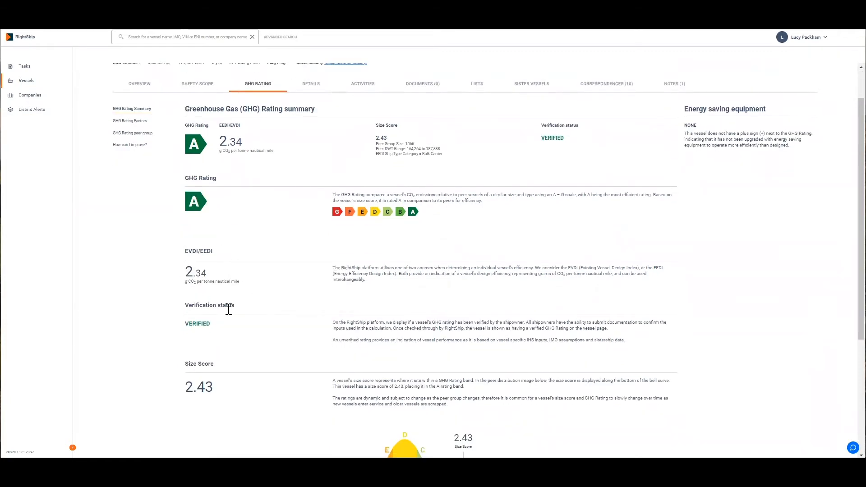
mouse_move(265, 282)
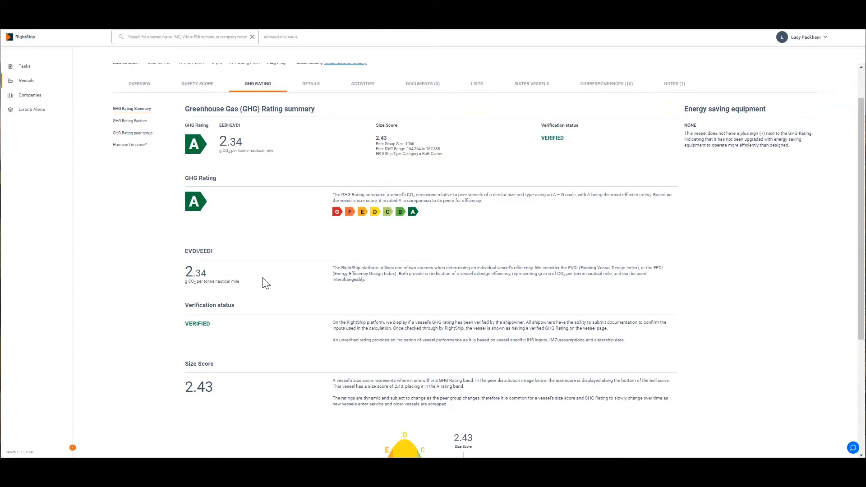
scroll(down, 3)
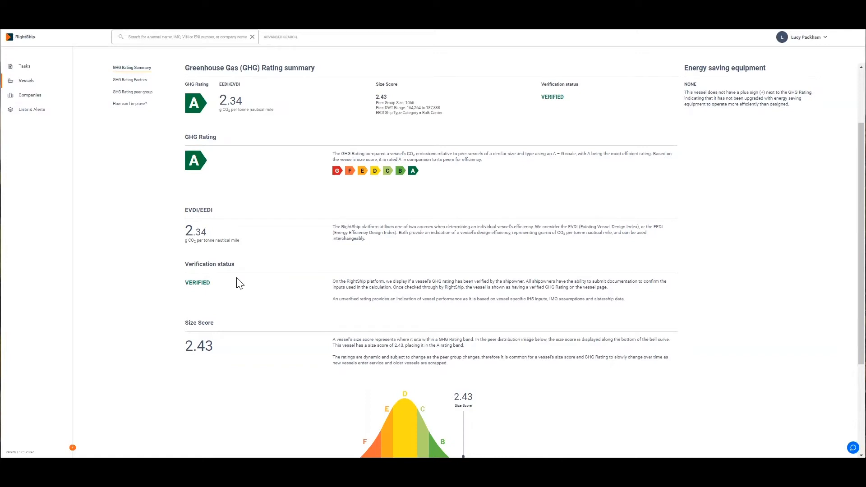
scroll(down, 3)
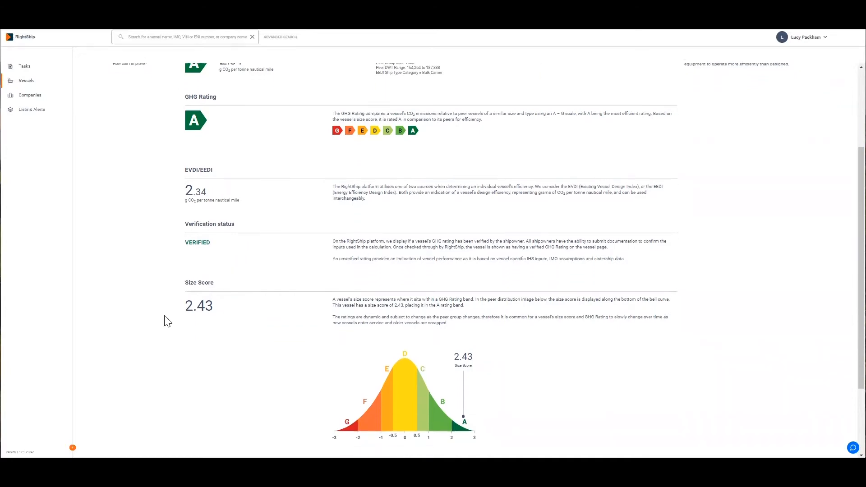
scroll(down, 3)
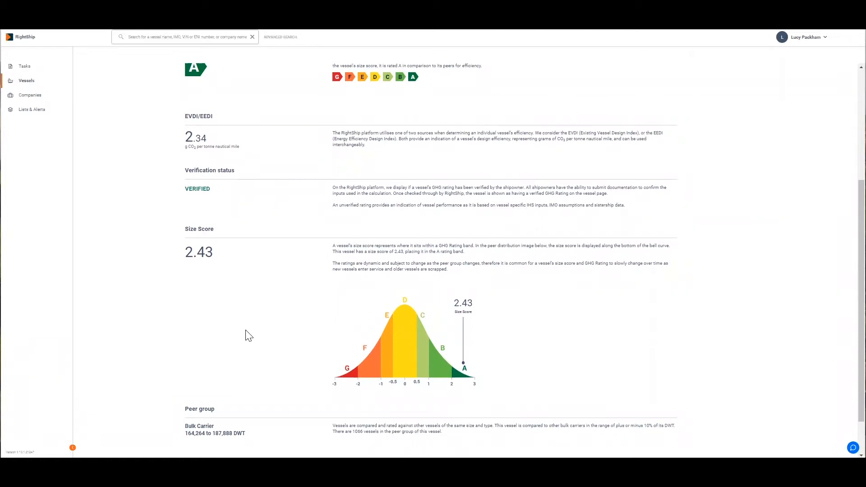
mouse_move(563, 348)
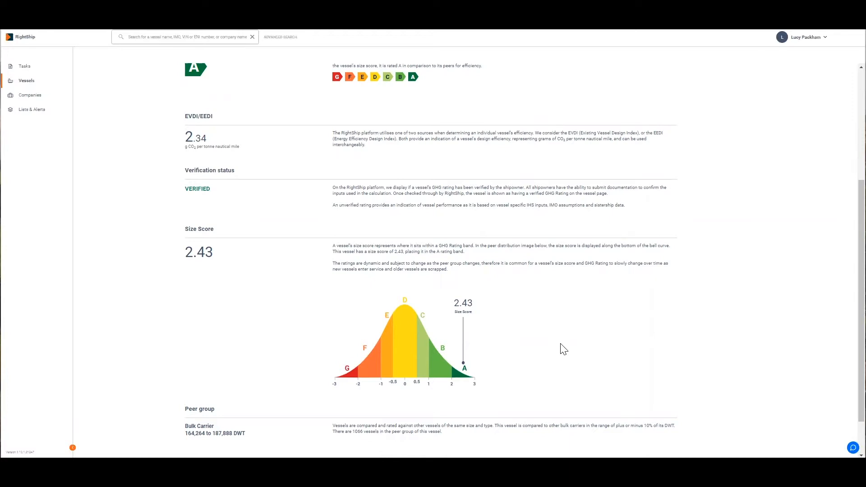
mouse_move(248, 294)
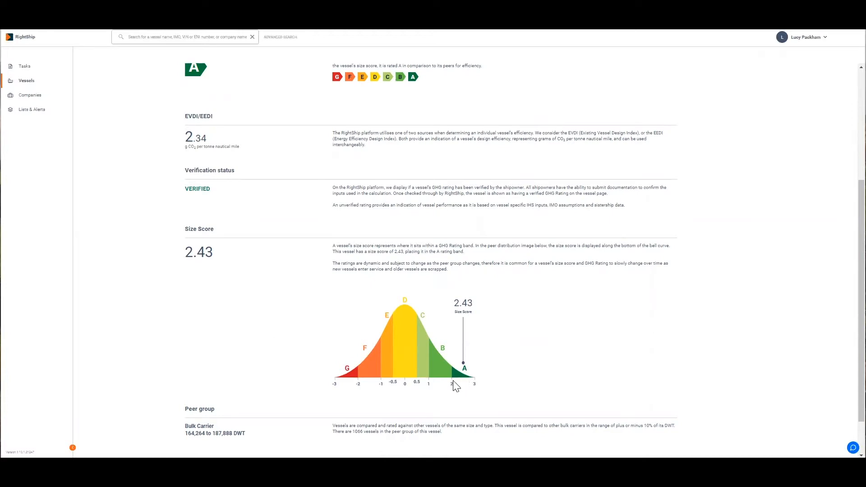
mouse_move(453, 384)
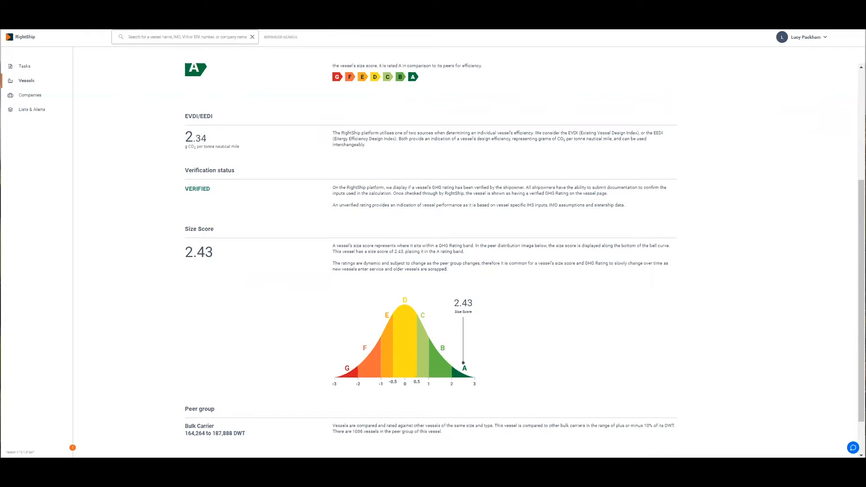
mouse_move(672, 329)
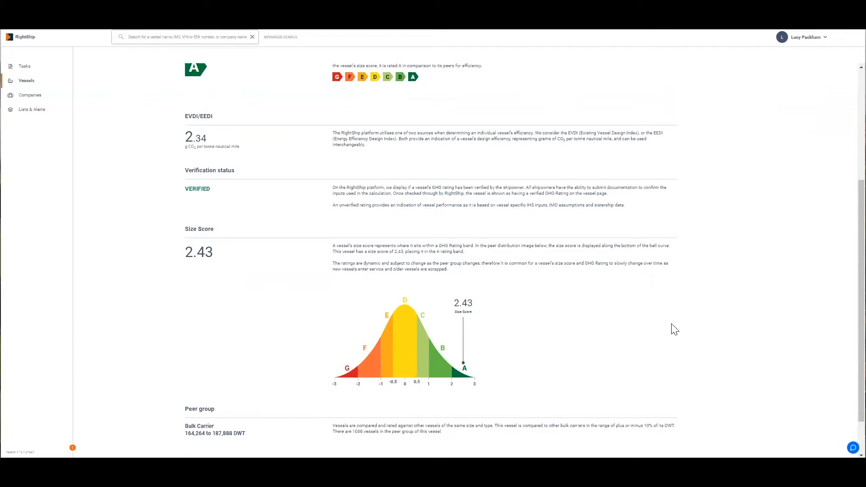
scroll(down, 3)
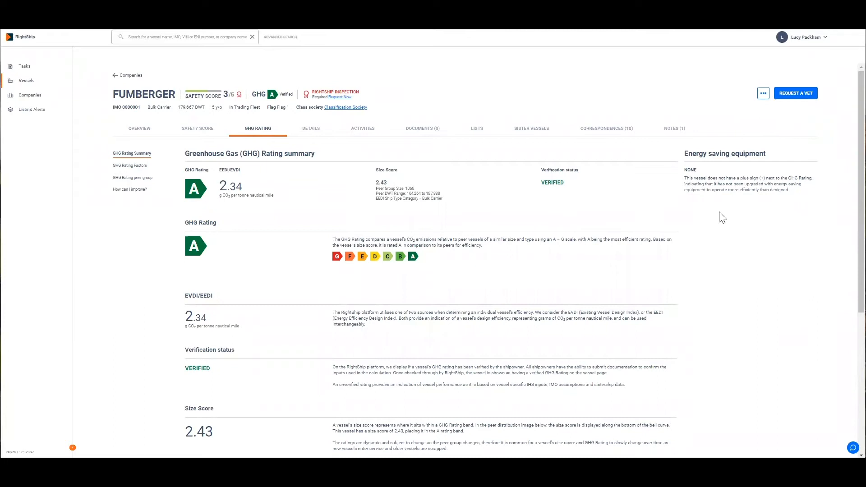
mouse_move(716, 224)
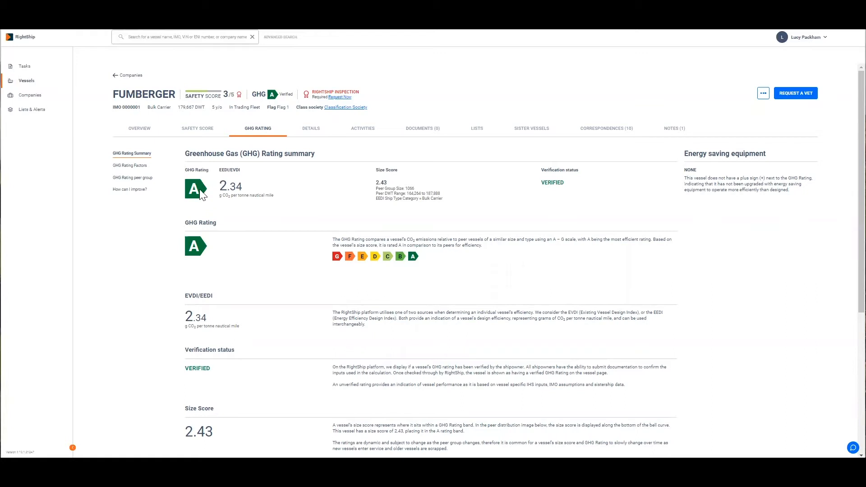
mouse_move(61, 310)
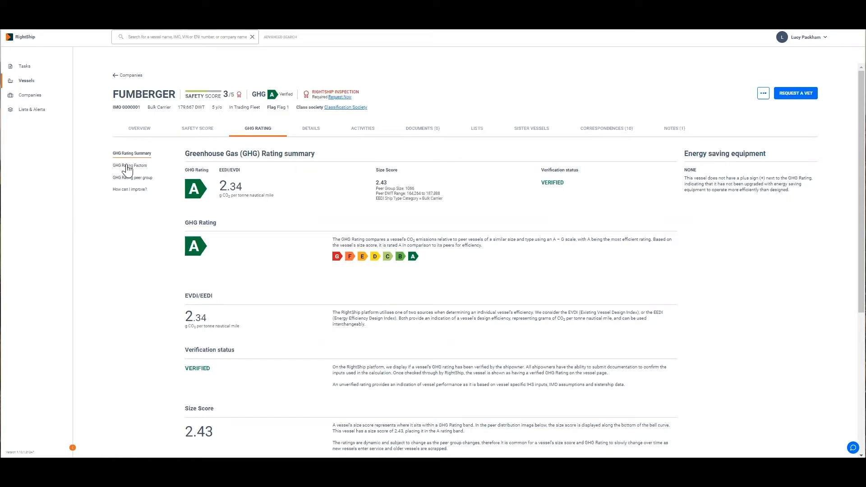
- Review the GHG Rating Factors tables: EVDI, class notation, tonnages, dimensions, engine performance and speed
click(130, 166)
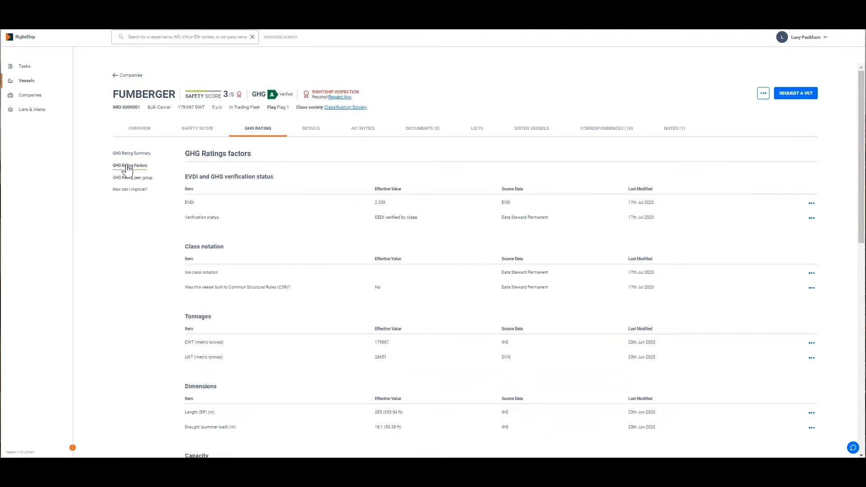
scroll(down, 3)
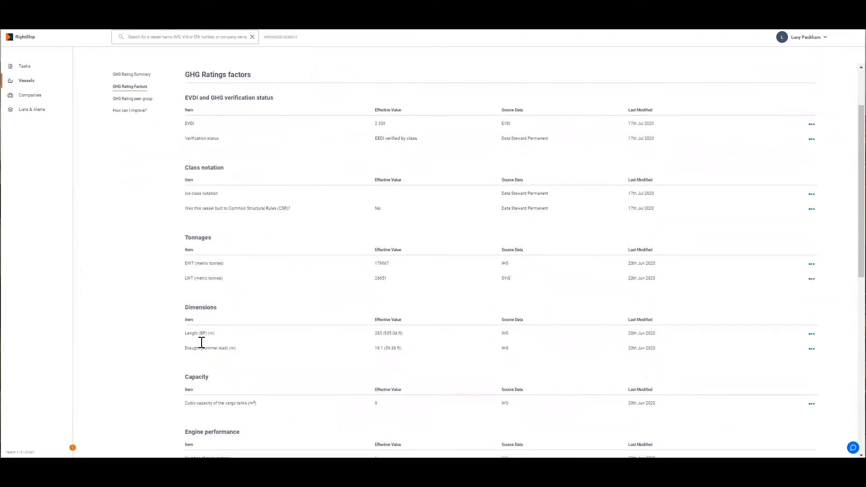
scroll(down, 3)
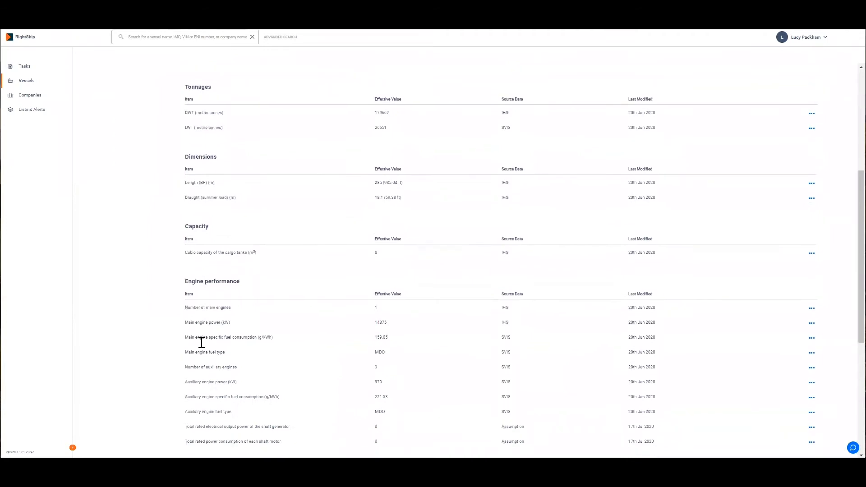
scroll(down, 3)
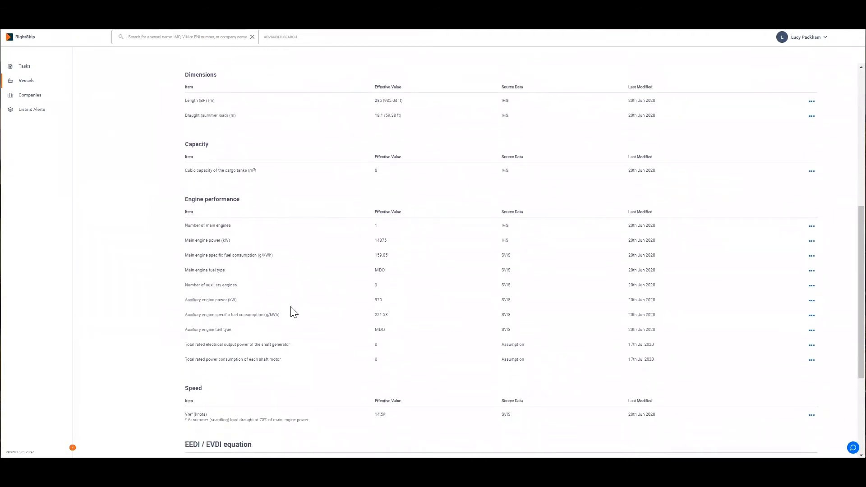
mouse_move(230, 220)
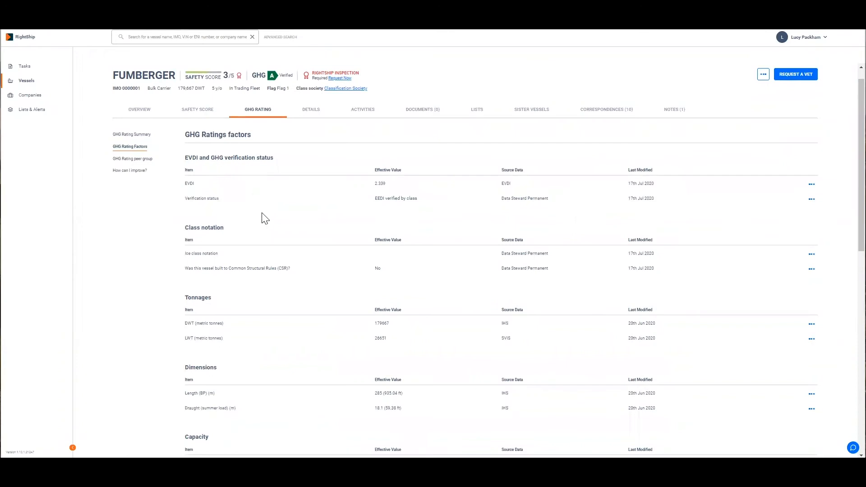
mouse_move(343, 195)
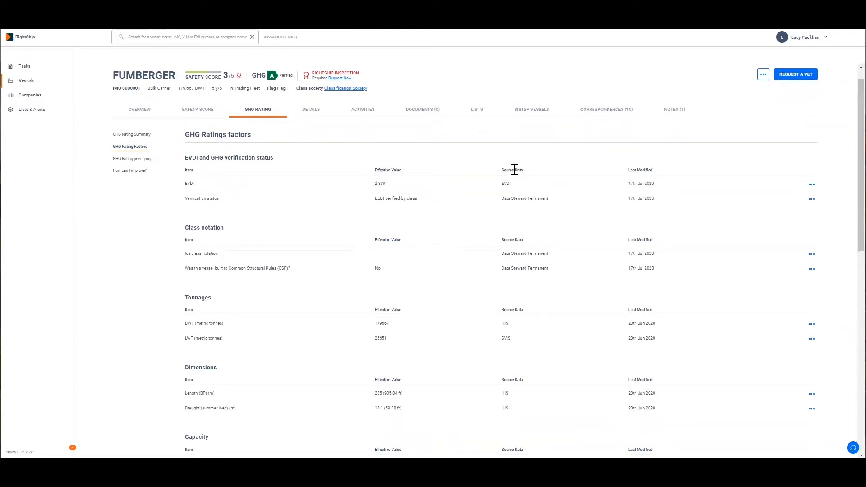
mouse_move(626, 148)
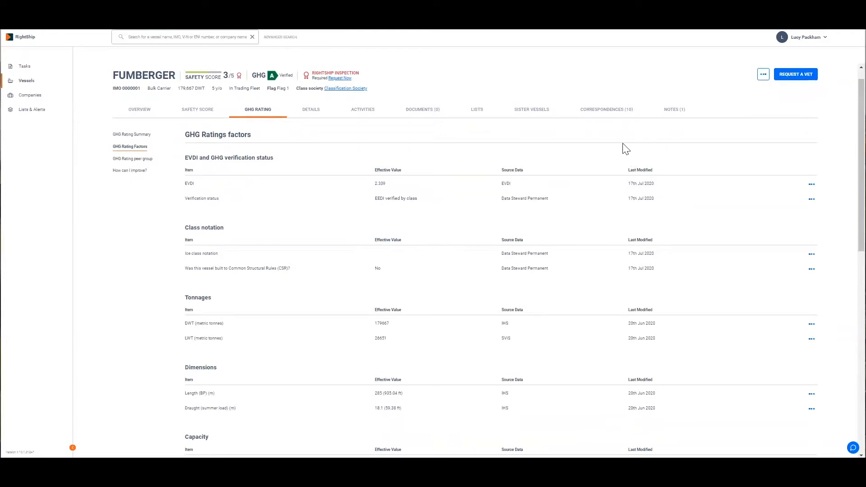
scroll(down, 3)
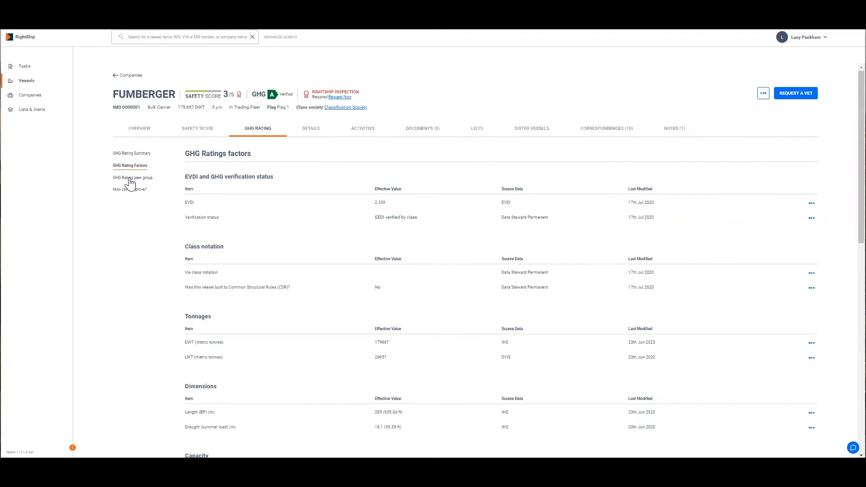
- Show the GHG Rating peer group scatter chart of peer vessels' EVDI against DWT
click(131, 178)
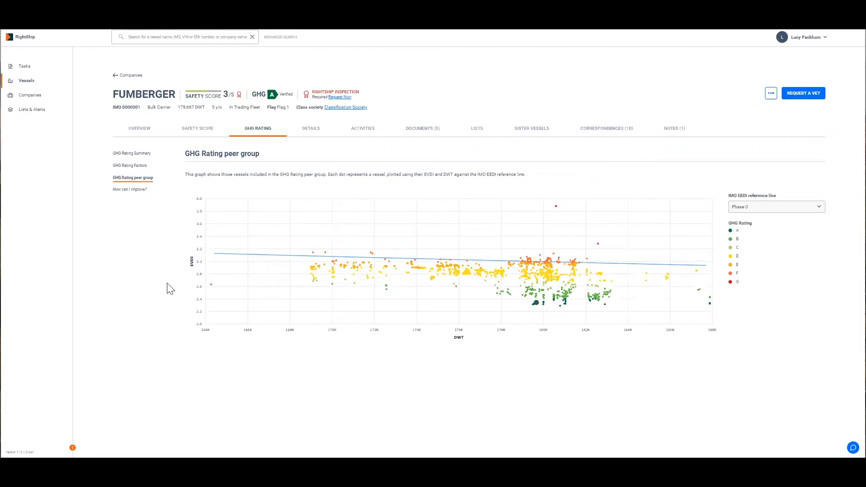
mouse_move(164, 222)
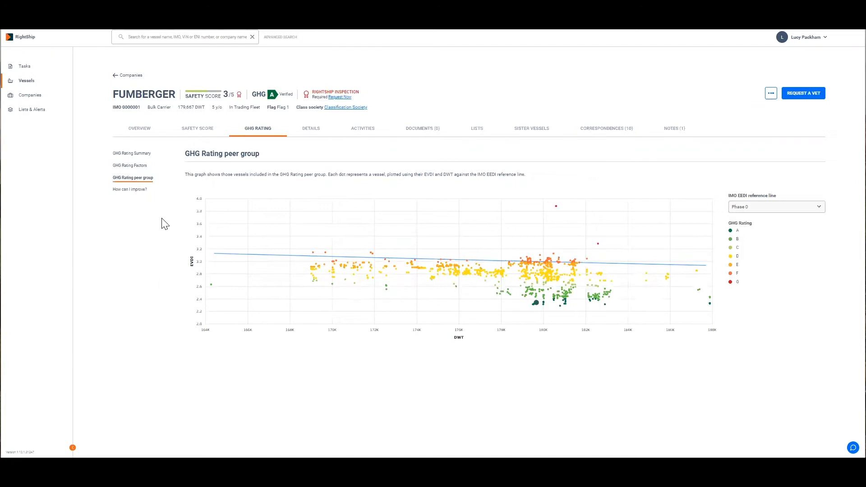
mouse_move(478, 301)
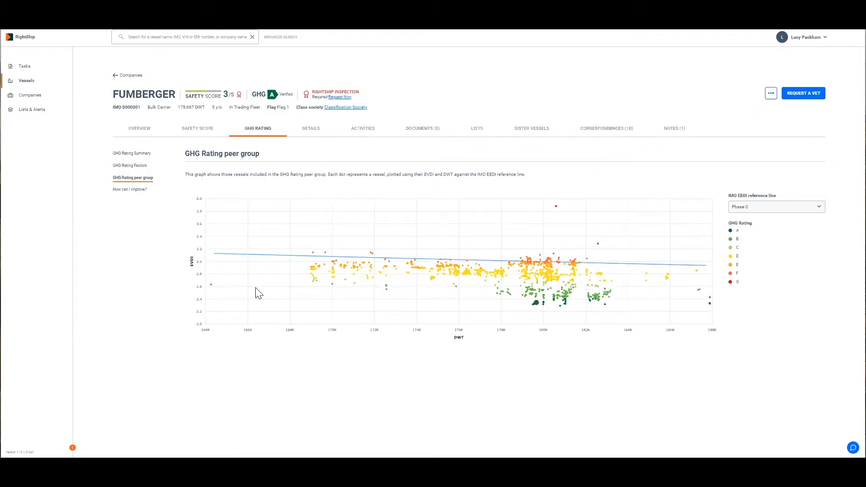
click(776, 207)
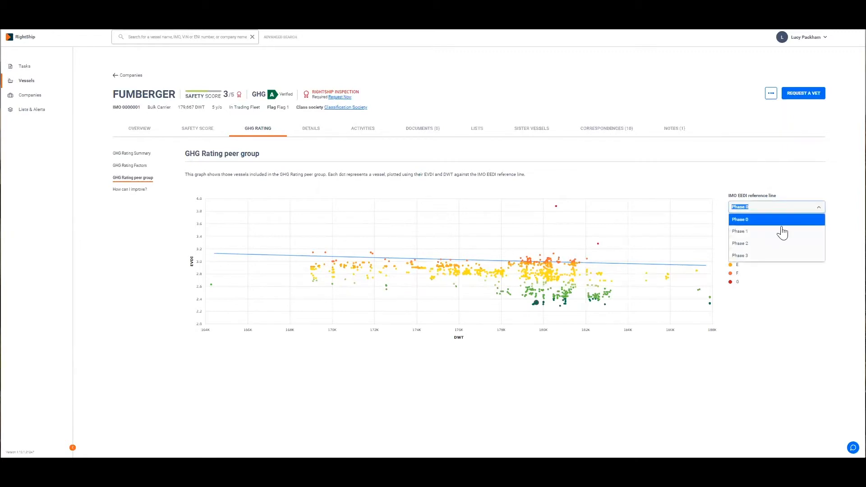
click(740, 231)
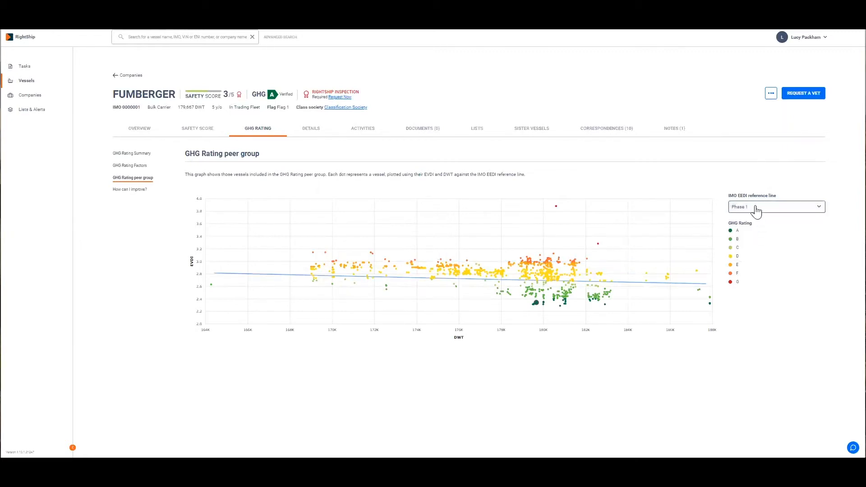
click(776, 207)
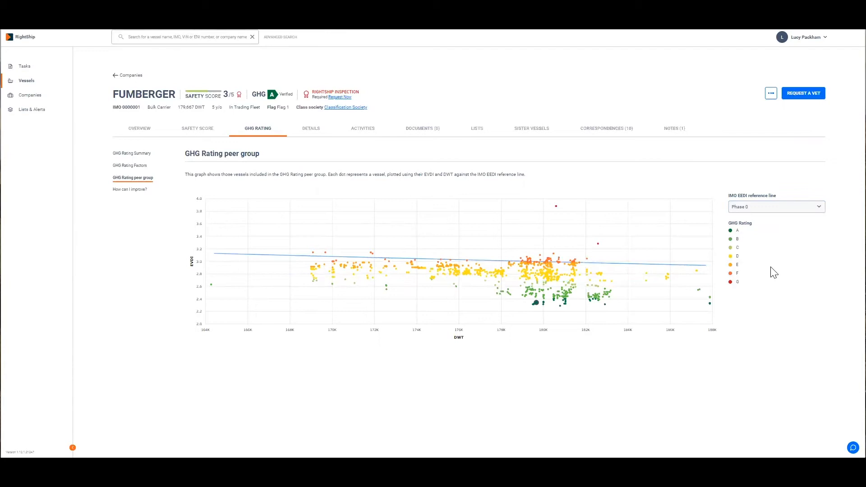
mouse_move(657, 305)
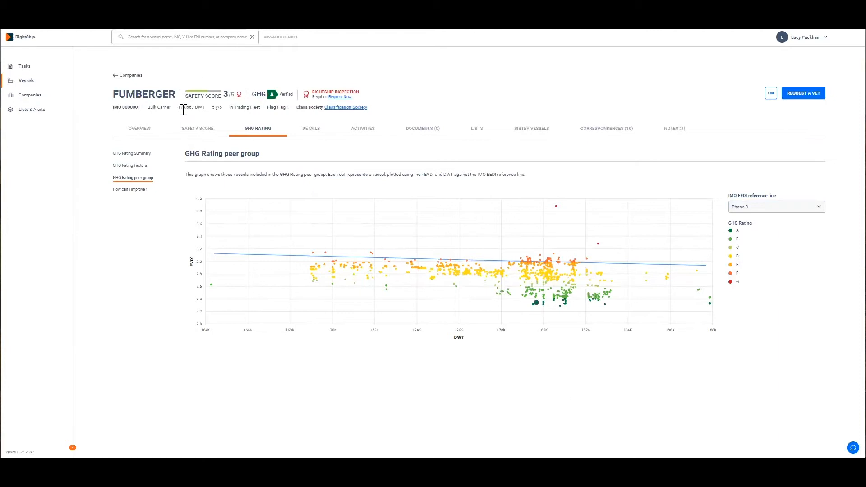
mouse_move(368, 375)
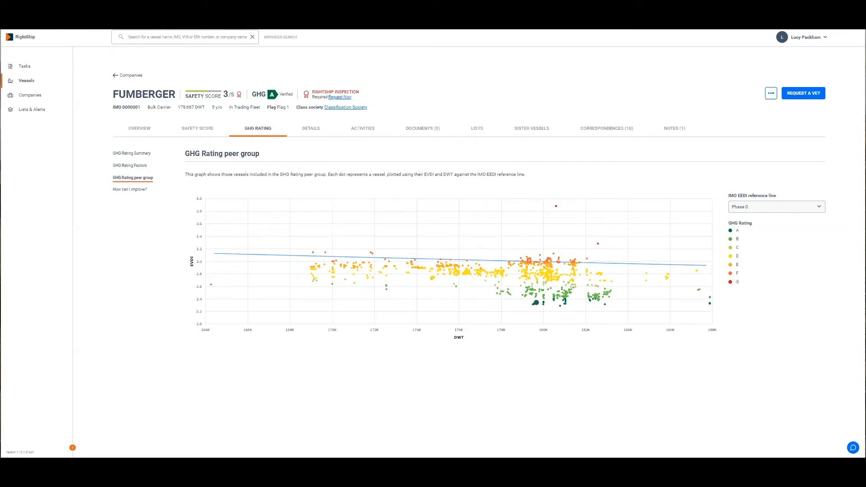
mouse_move(116, 81)
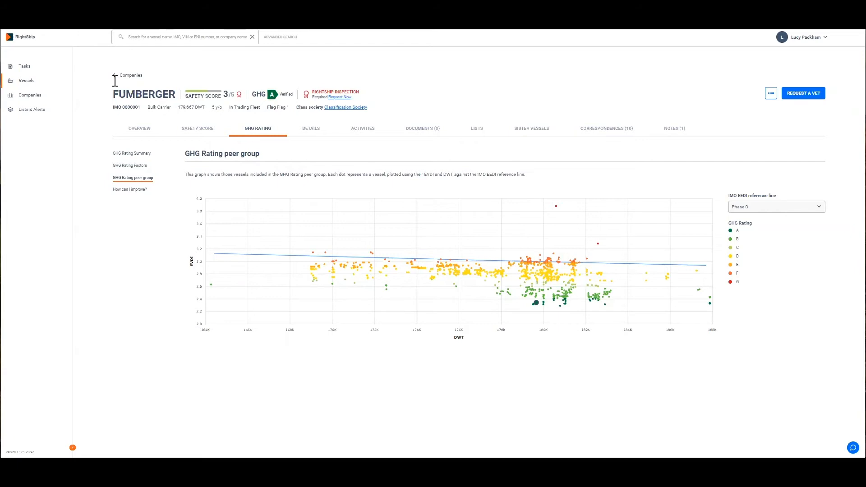
mouse_move(544, 338)
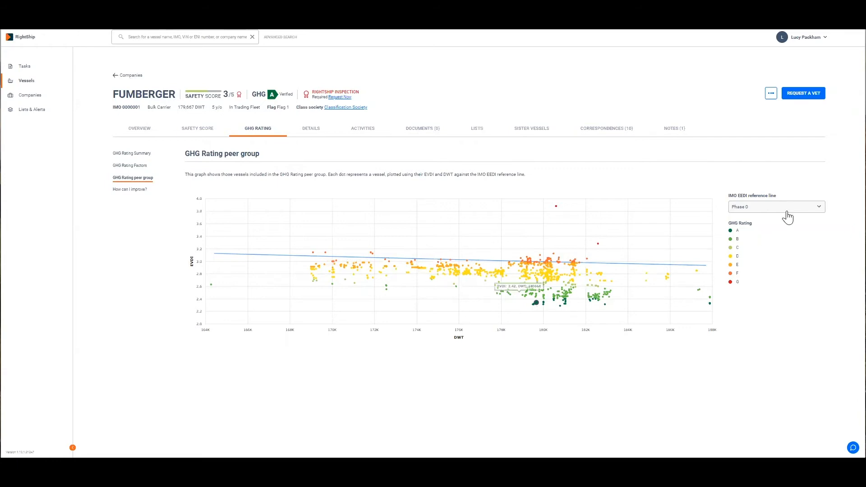
- Plot the Phase 2 IMO EEDI reference line on the peer group chart, then switch to another phase
click(776, 207)
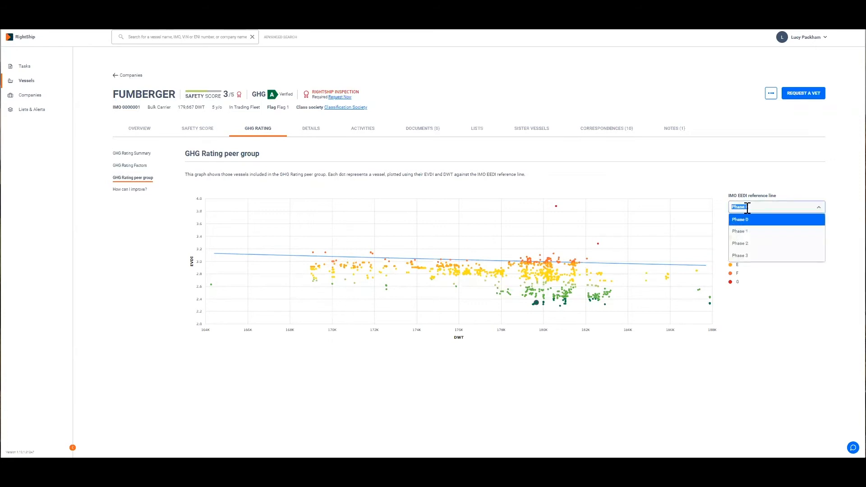
click(740, 244)
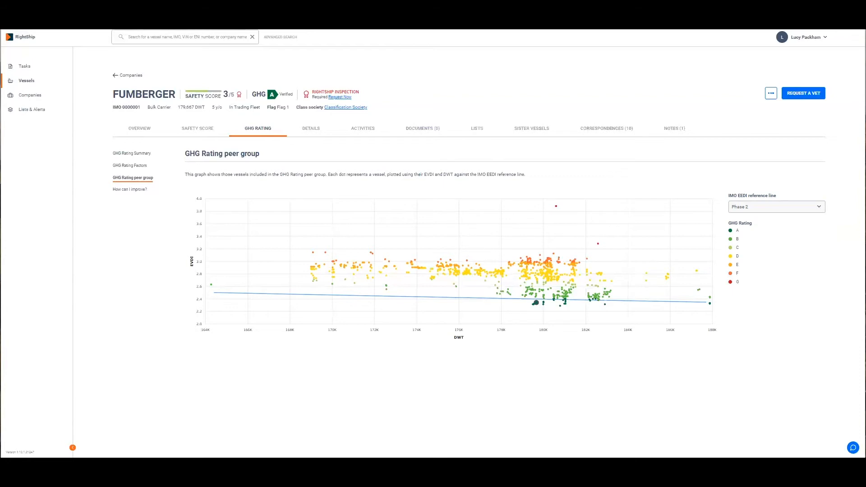
mouse_move(816, 280)
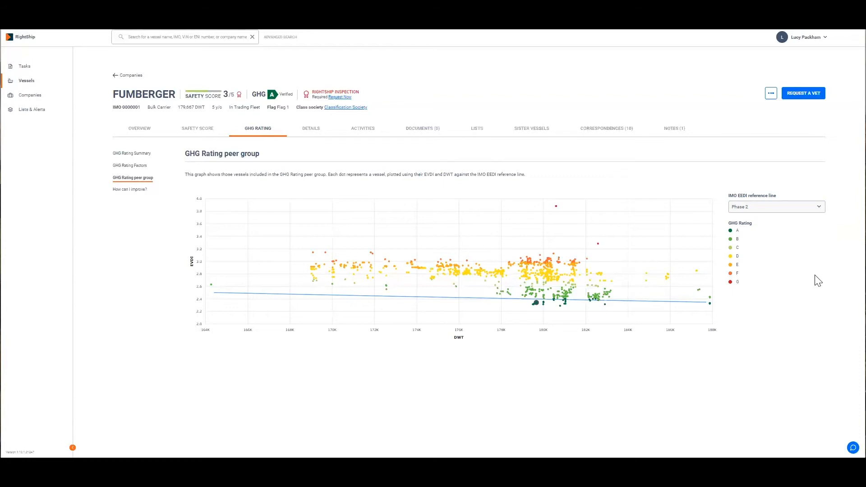
mouse_move(801, 246)
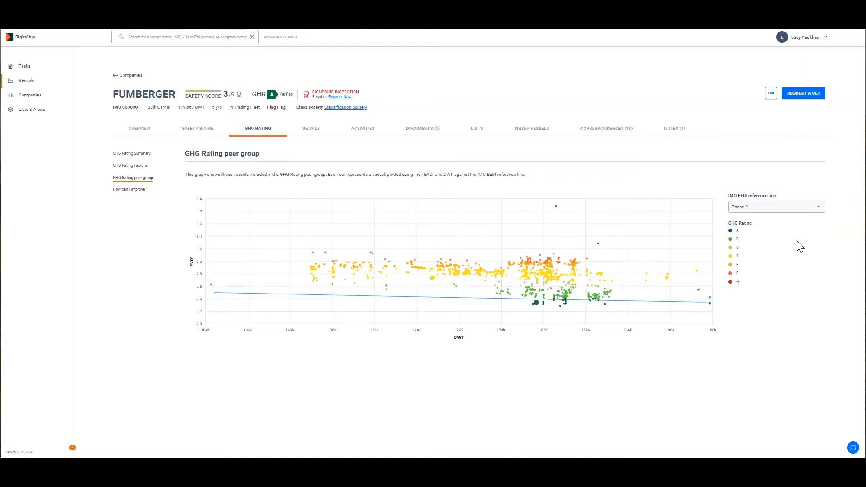
mouse_move(795, 243)
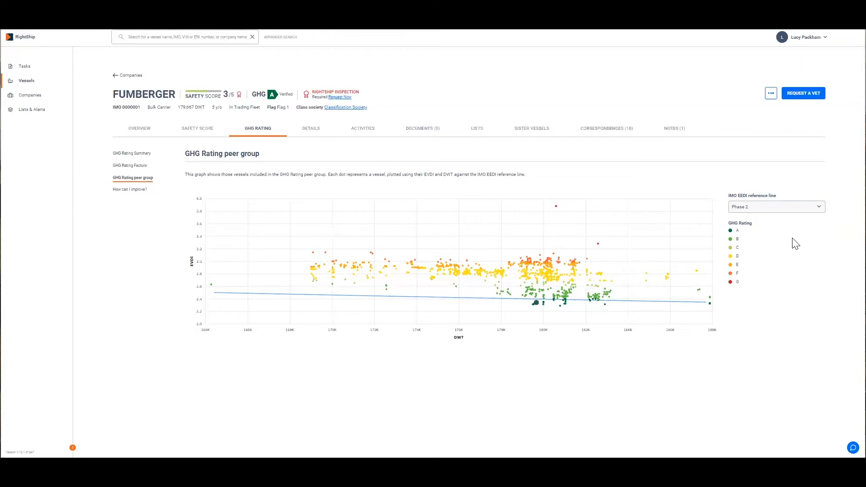
click(776, 207)
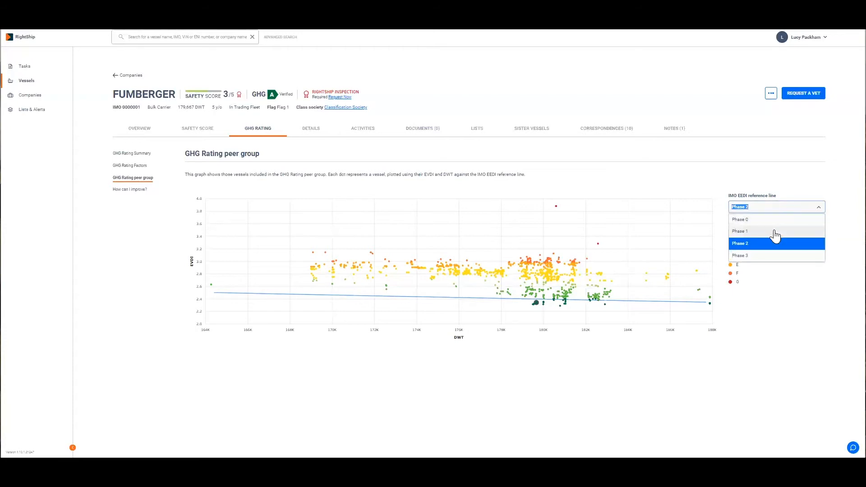
click(739, 231)
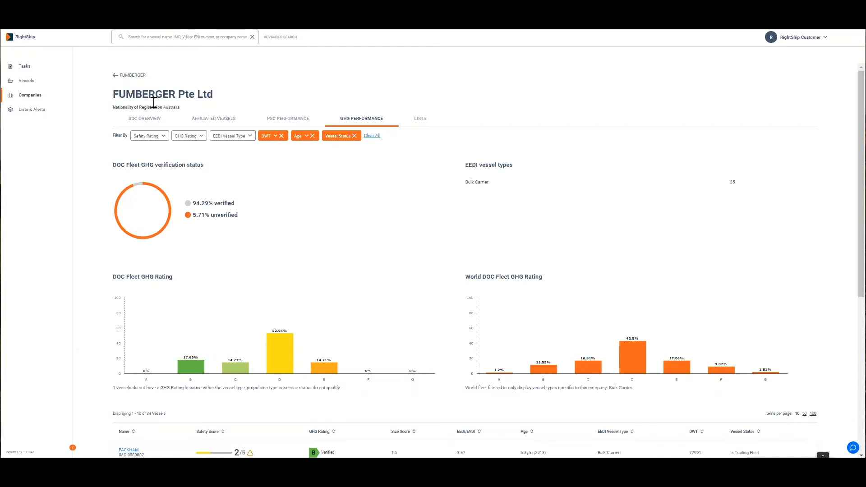
mouse_move(370, 268)
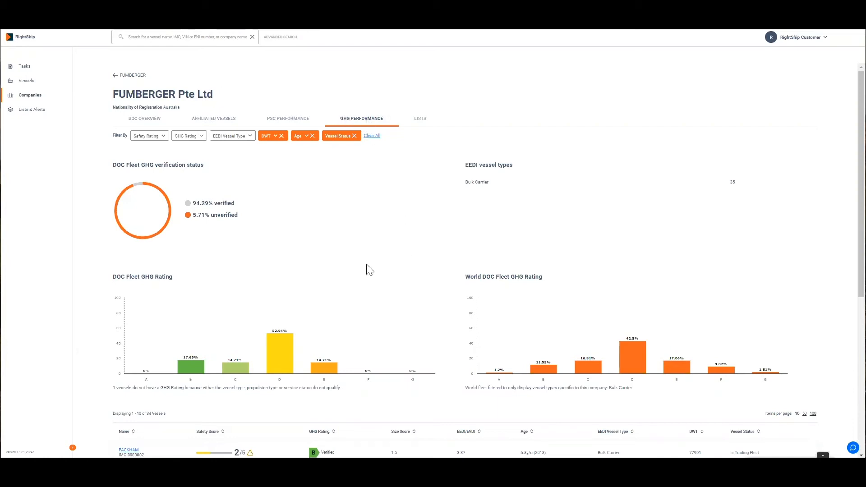
mouse_move(361, 268)
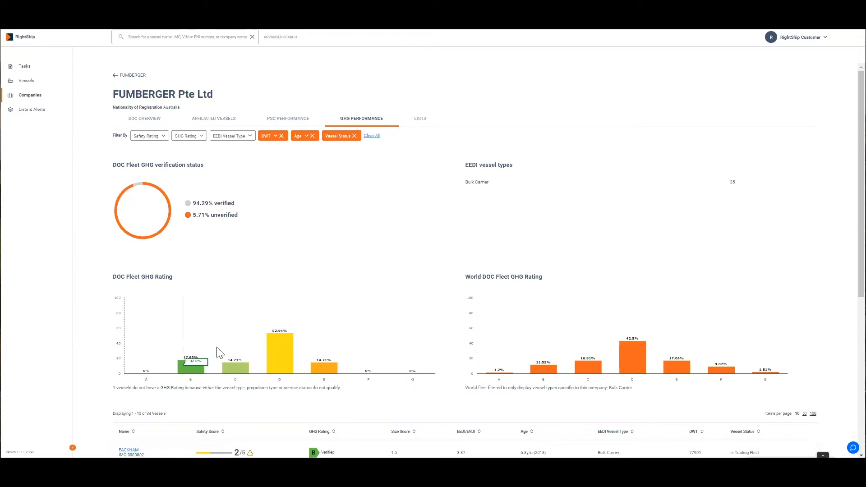
mouse_move(301, 285)
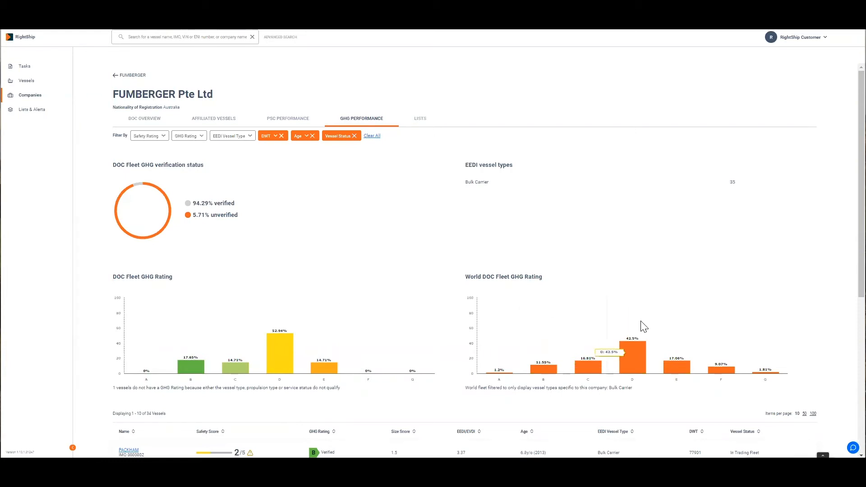
mouse_move(635, 290)
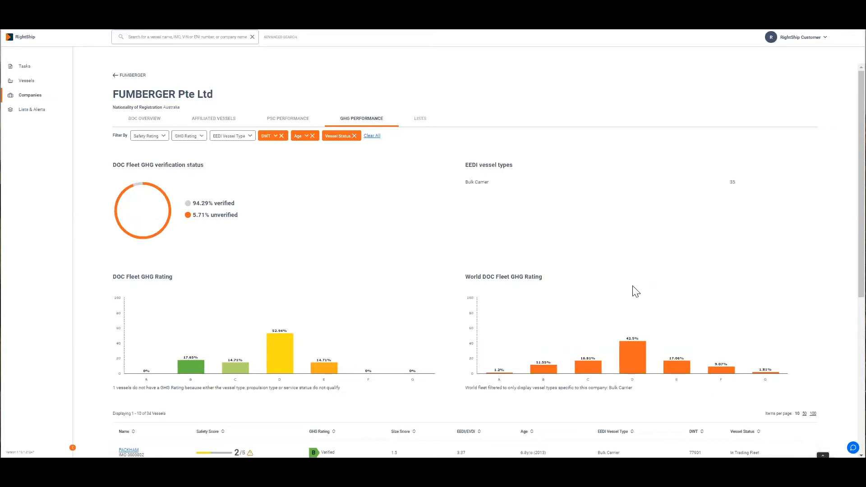
mouse_move(123, 218)
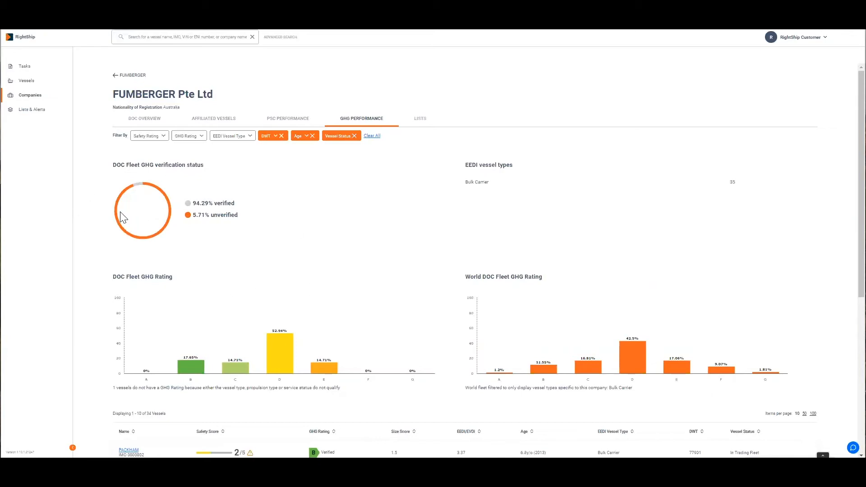
mouse_move(254, 210)
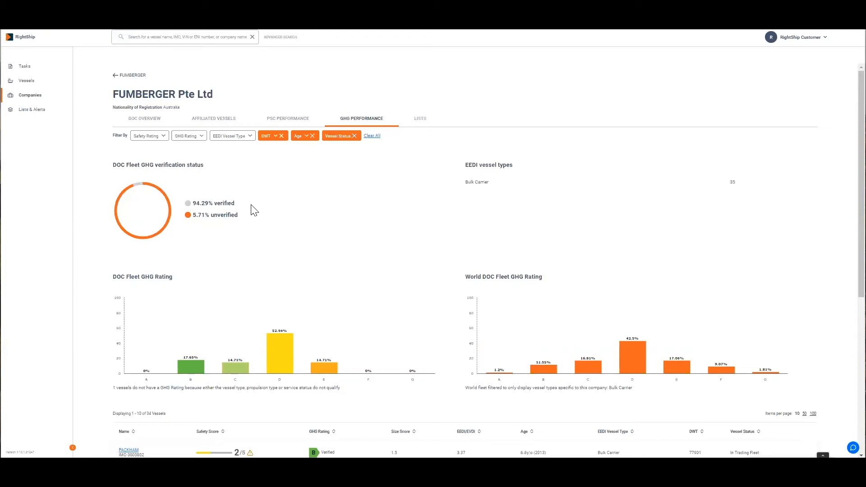
mouse_move(194, 218)
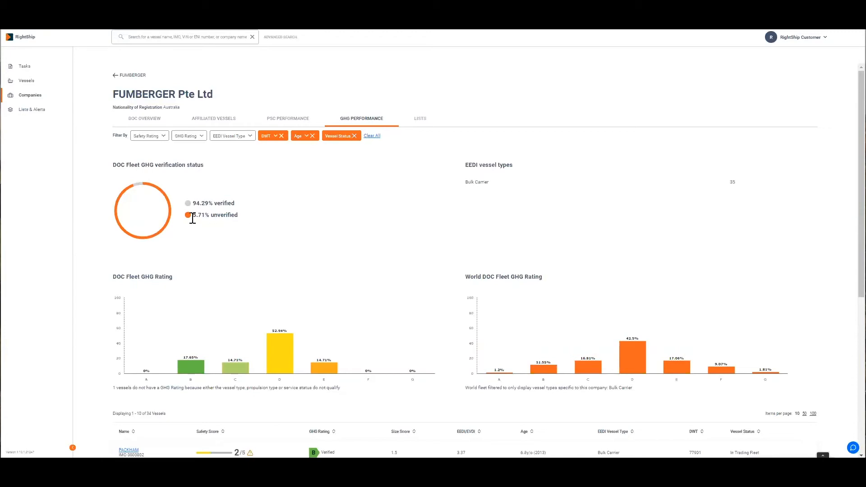
mouse_move(138, 187)
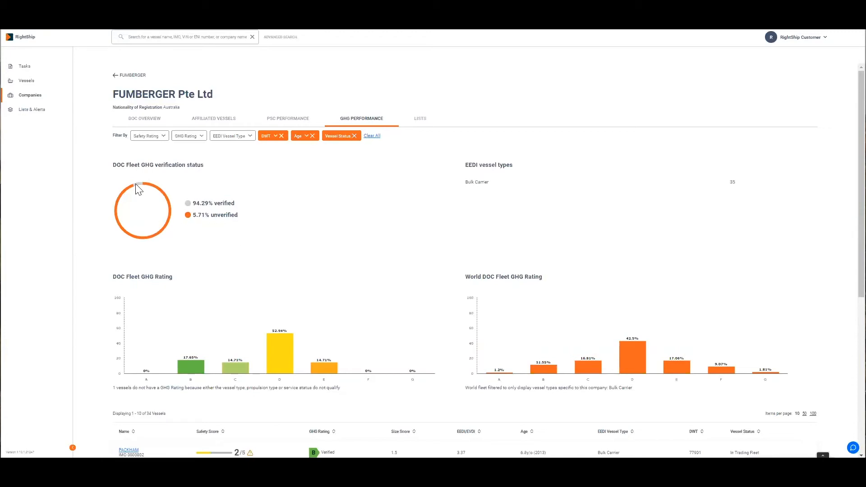
mouse_move(132, 209)
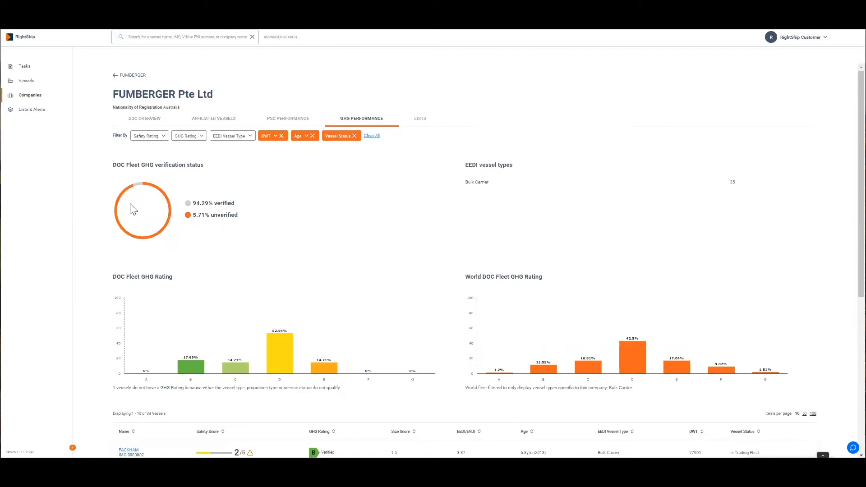
mouse_move(143, 191)
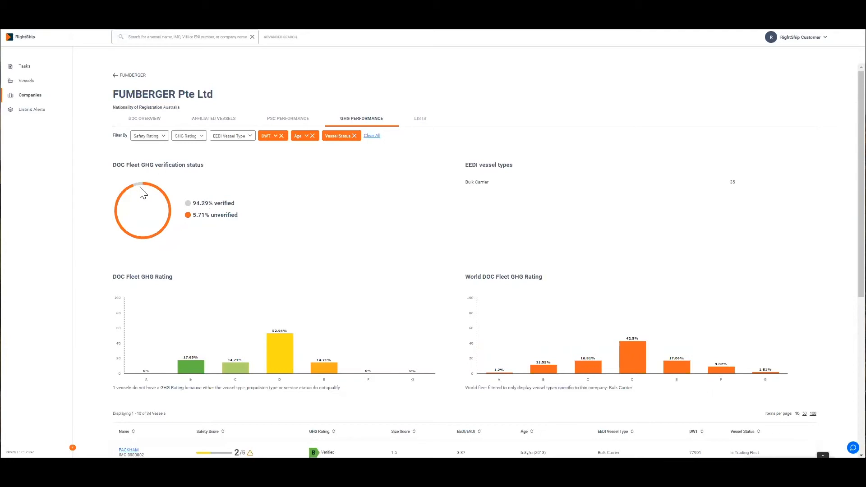
mouse_move(473, 297)
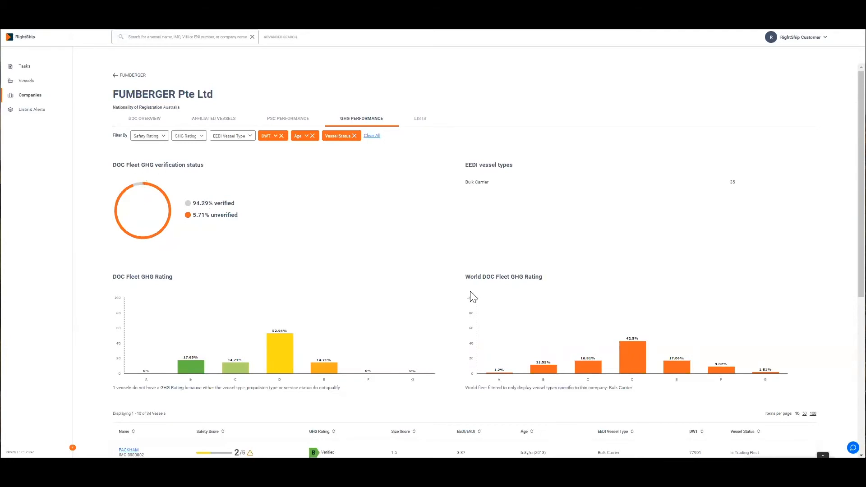
mouse_move(486, 212)
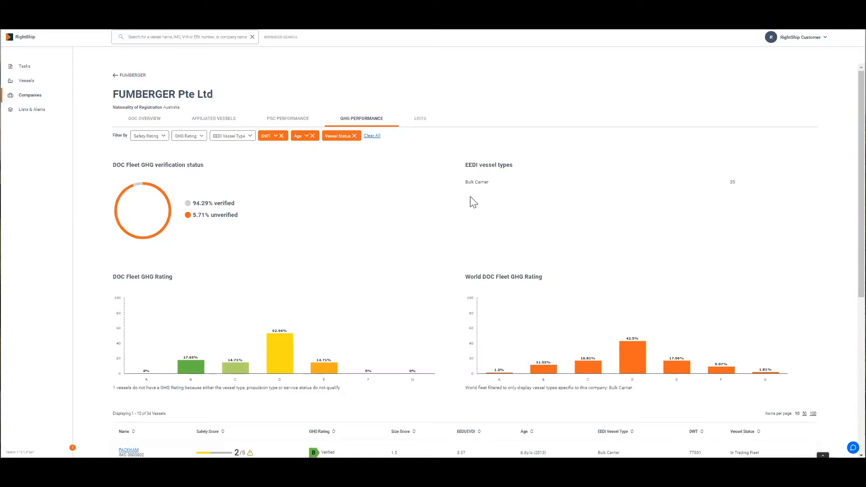
mouse_move(708, 202)
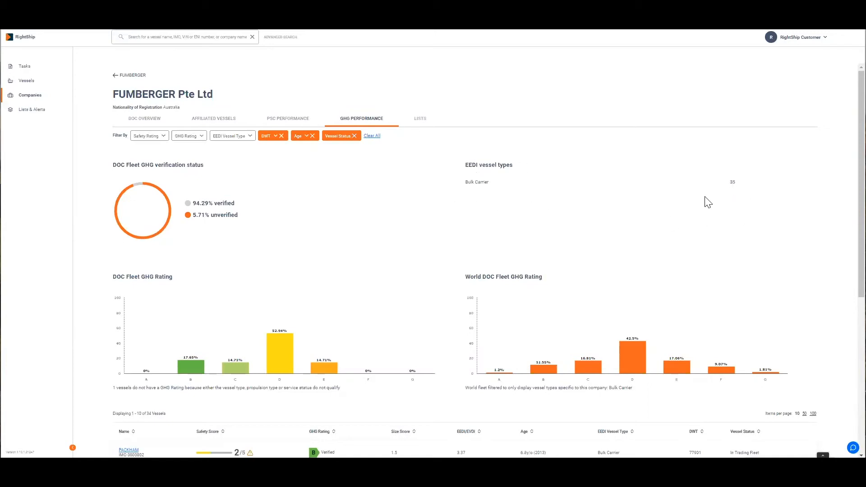
- Go to the fleet vessel table and open FUMBERGER's overview from the company list
scroll(down, 3)
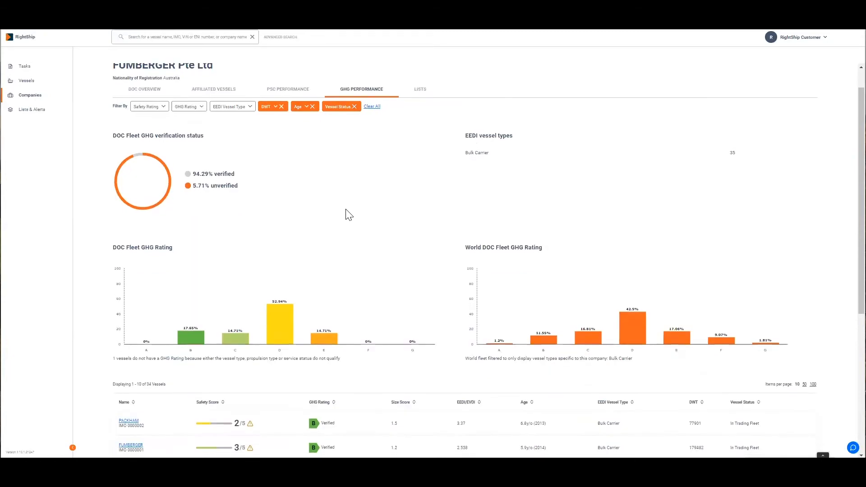
scroll(down, 3)
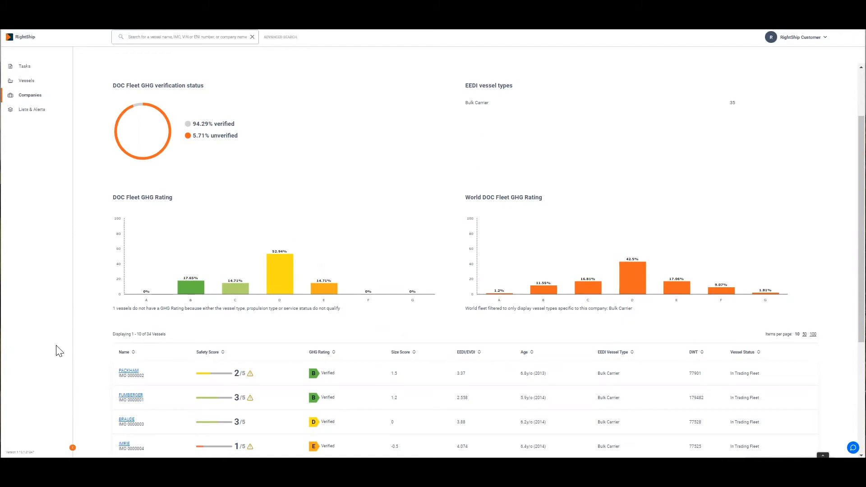
mouse_move(113, 399)
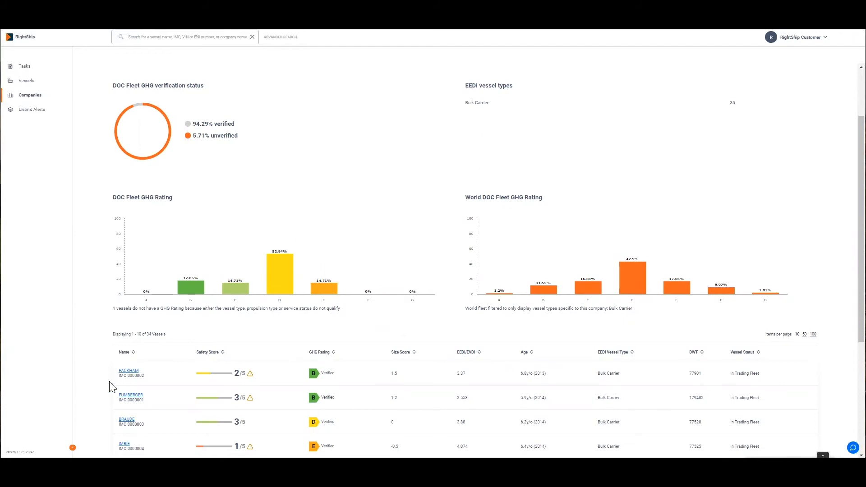
mouse_move(241, 329)
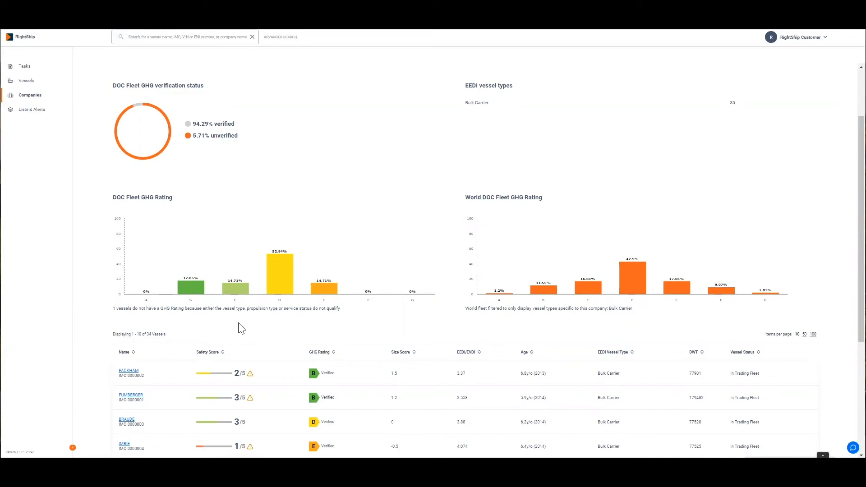
click(131, 396)
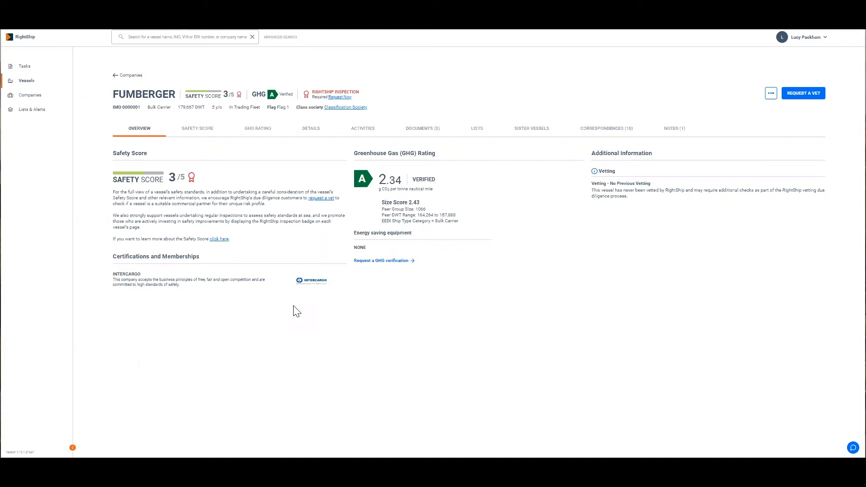
mouse_move(231, 261)
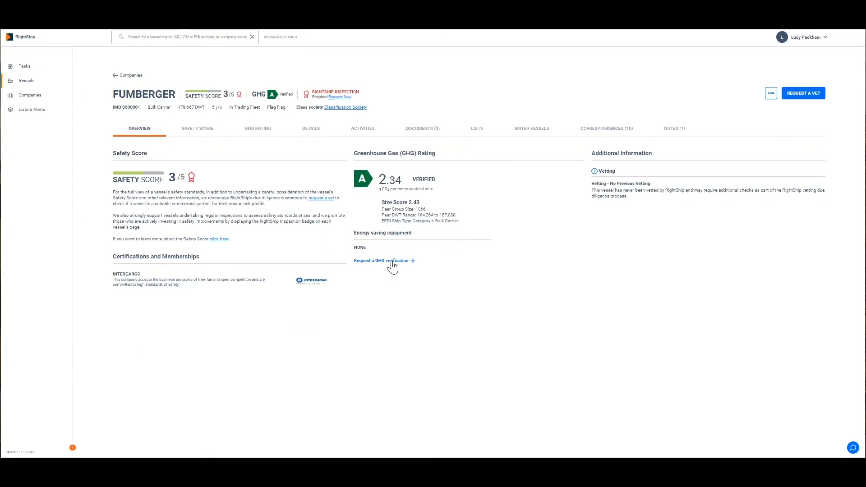
- Start a Request a GHG verification form for vessel FUMBERGER 0000001 from its overview
click(381, 260)
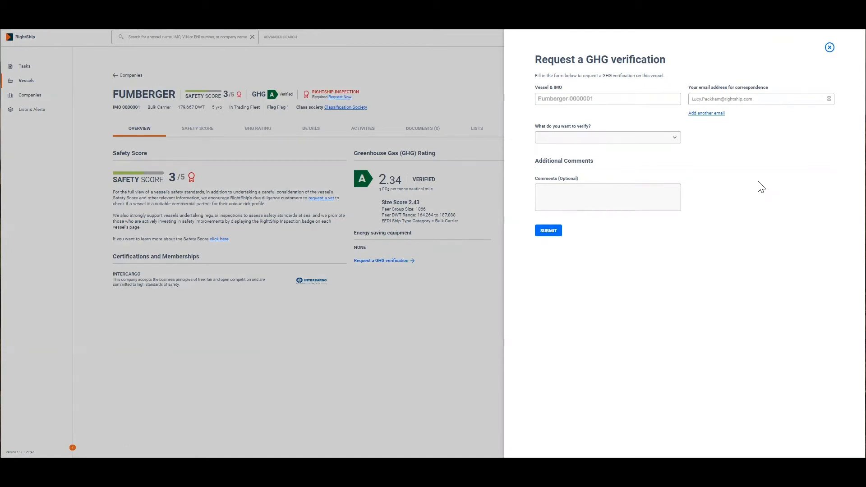
mouse_move(749, 188)
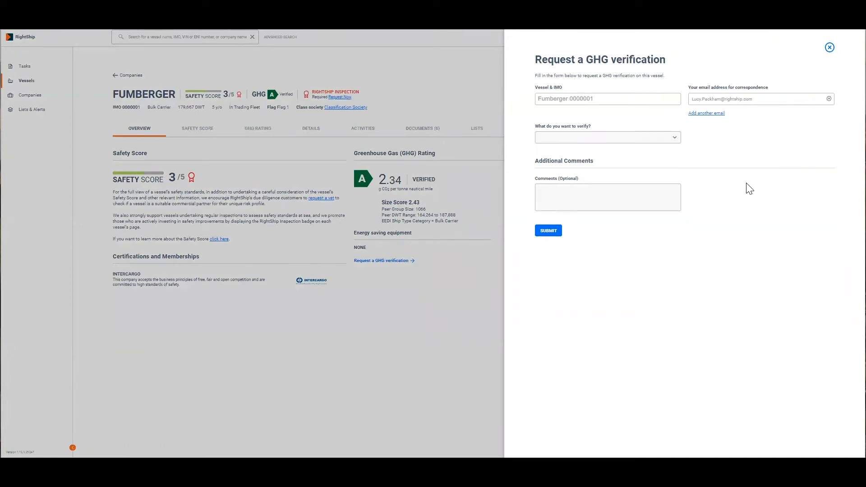
- Set 'What do you want to verify?' to both GHG Rating and Energy saving equipment
click(608, 137)
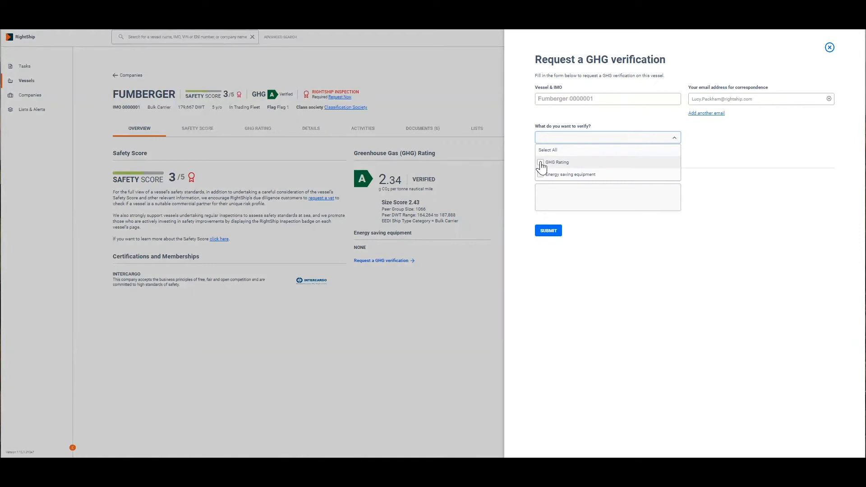
click(539, 162)
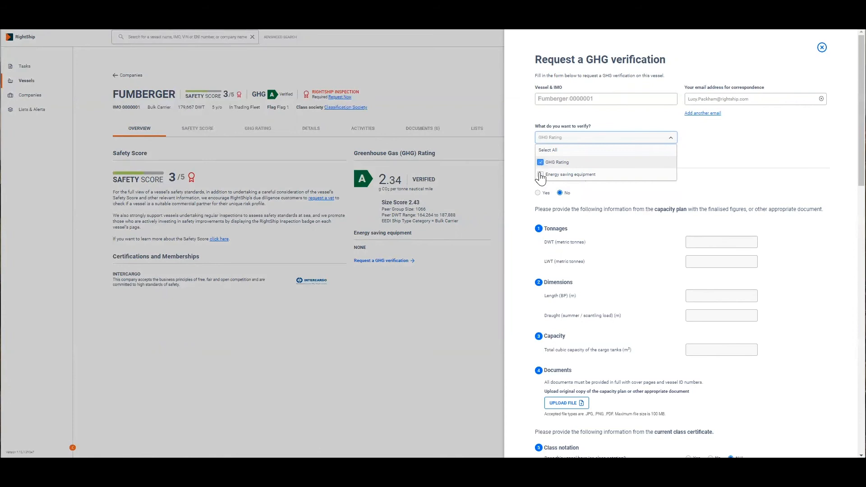
click(540, 174)
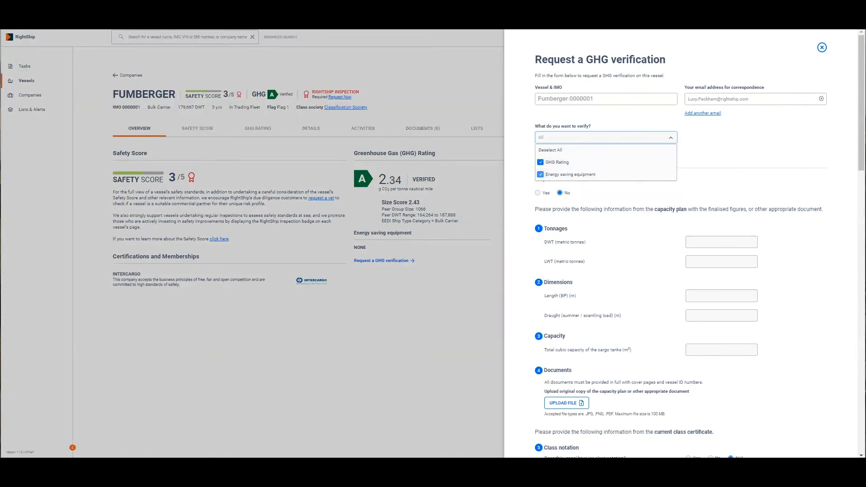
mouse_move(781, 159)
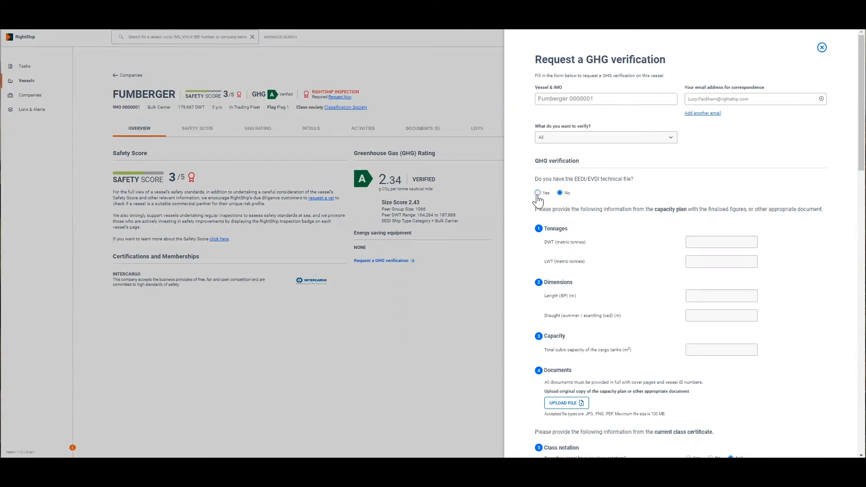
- Answer 'Yes' to having the EEDI/EVDI technical file and review the class, engine and speed fields
click(537, 192)
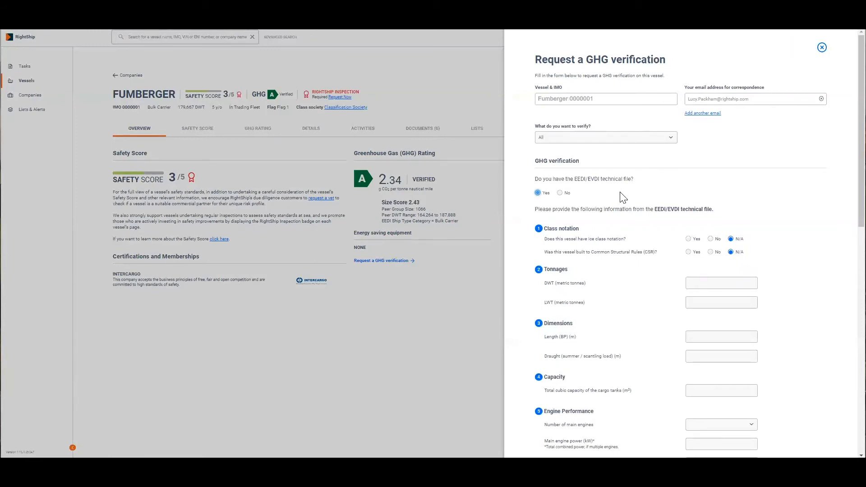
scroll(down, 3)
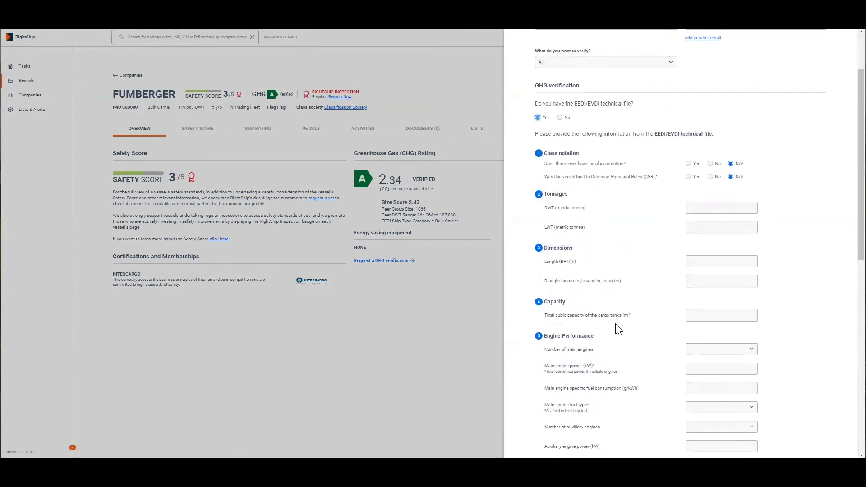
scroll(down, 3)
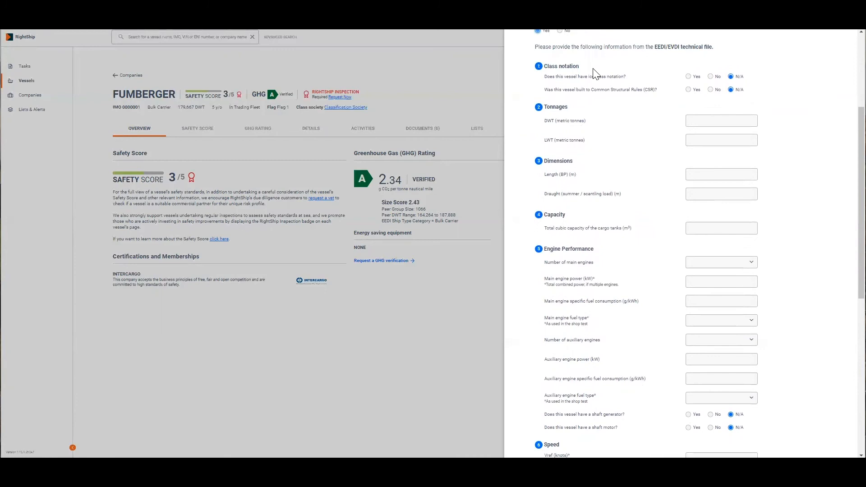
scroll(down, 3)
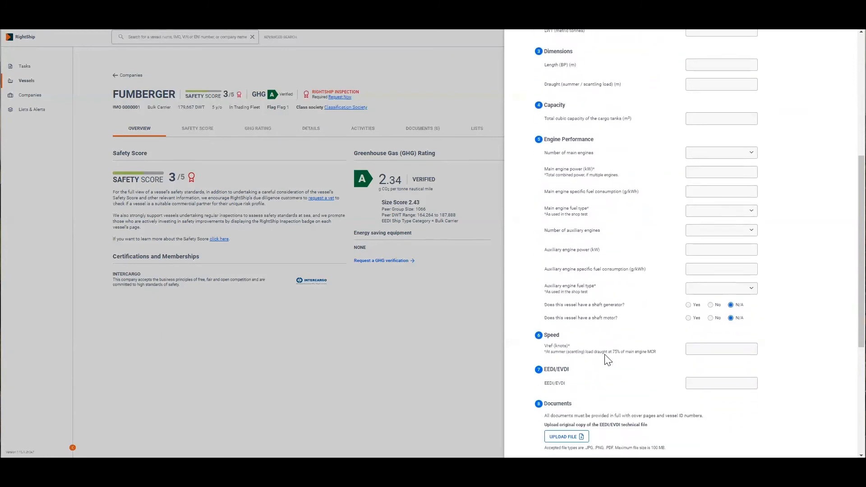
scroll(down, 3)
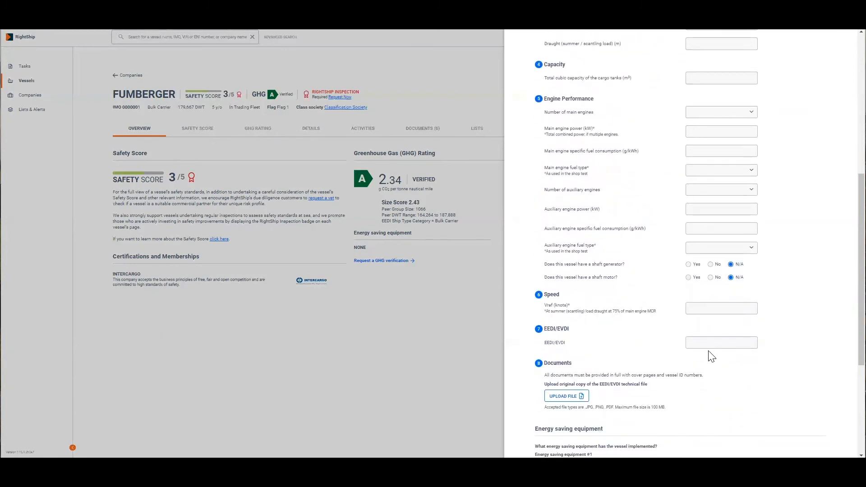
- Continue through the document uploads, energy saving equipment and comments sections to the form's end
click(722, 343)
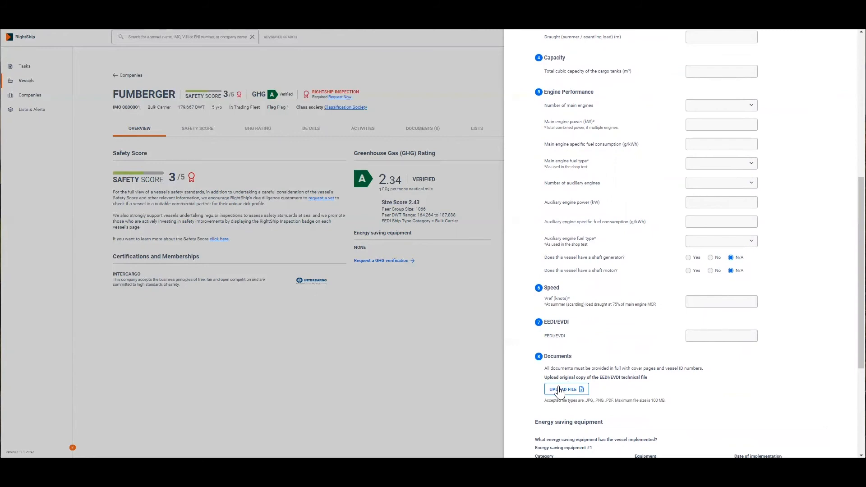
scroll(down, 3)
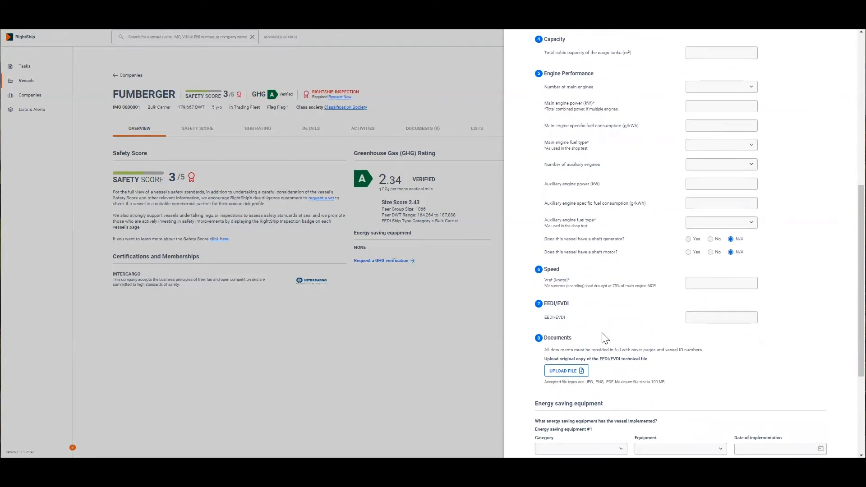
scroll(down, 3)
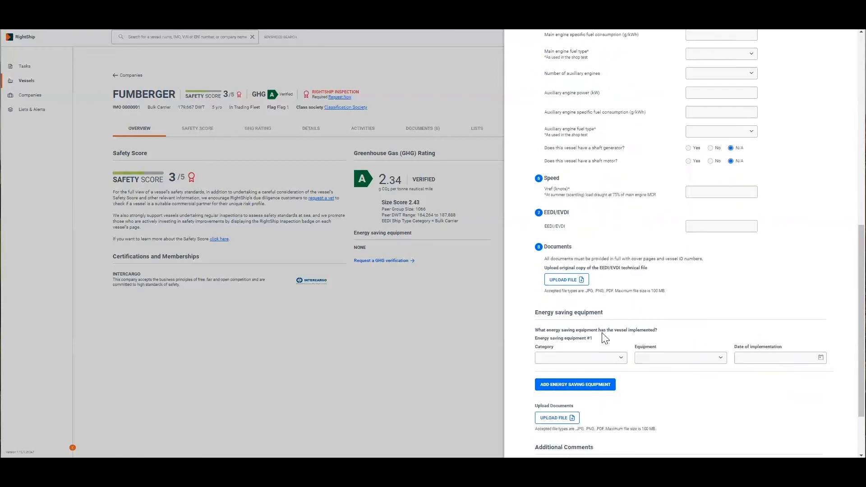
scroll(down, 3)
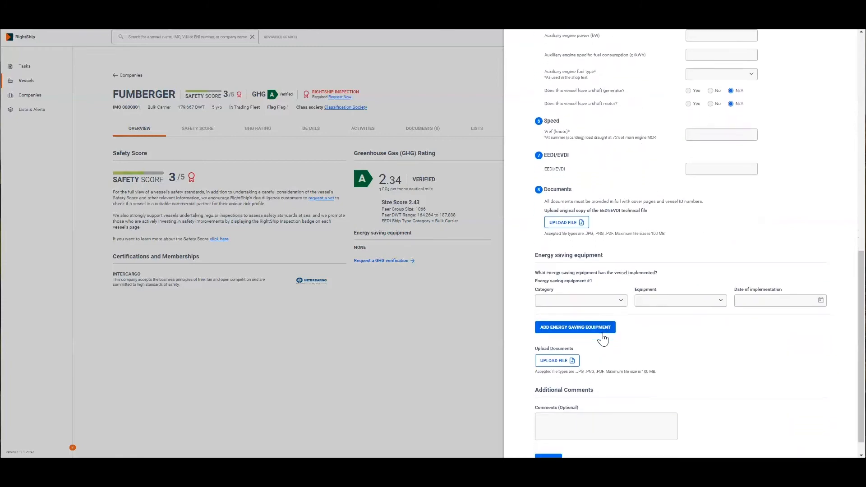
mouse_move(709, 373)
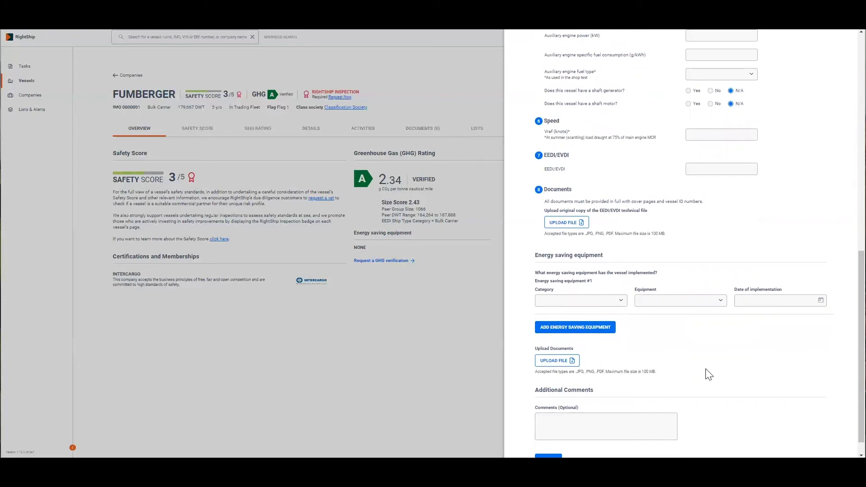
scroll(down, 3)
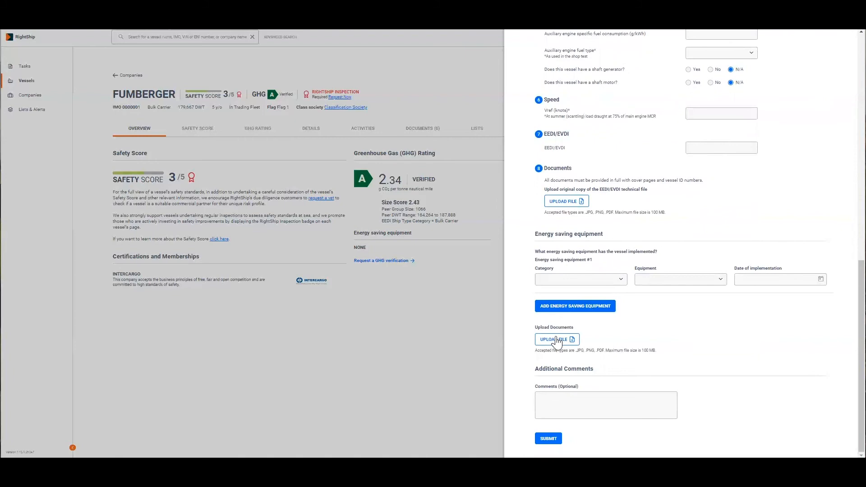
click(576, 305)
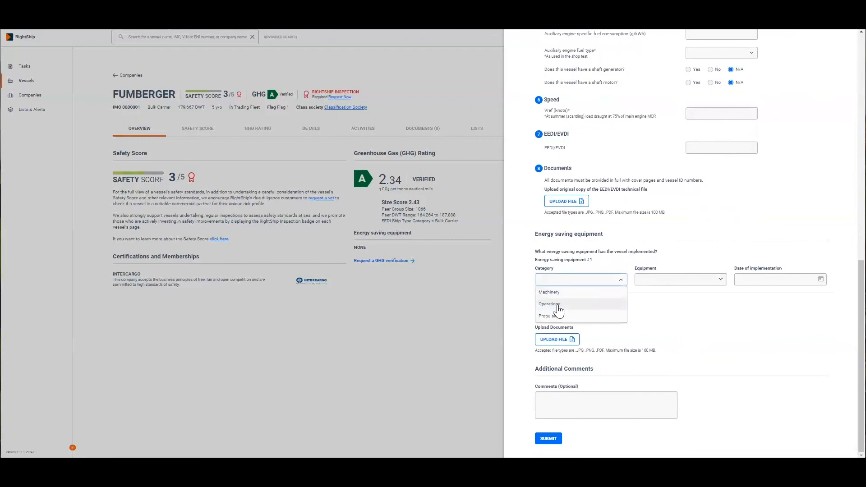
click(546, 315)
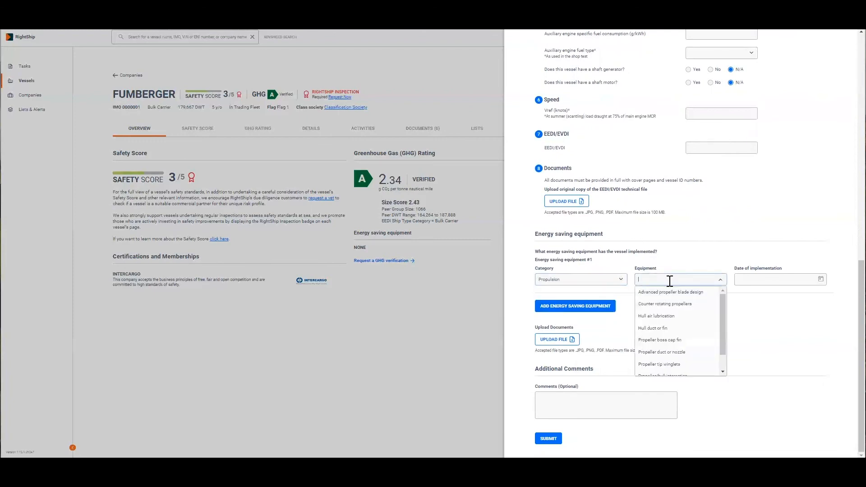
mouse_move(685, 343)
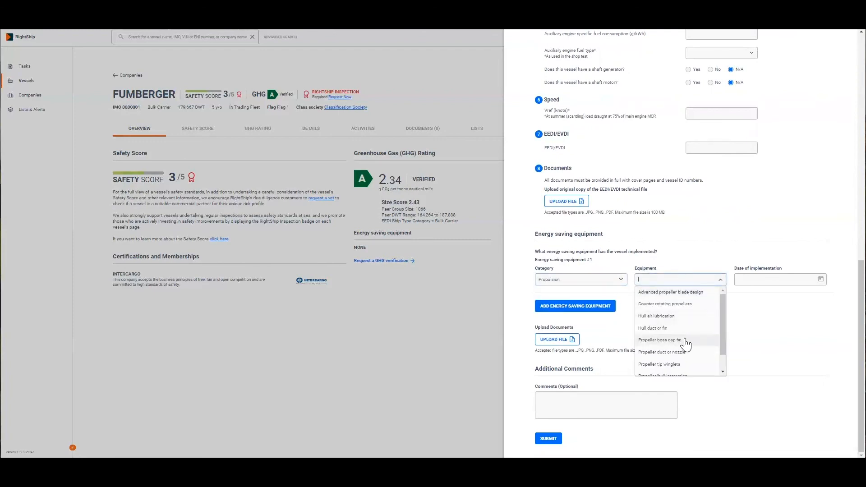
click(663, 352)
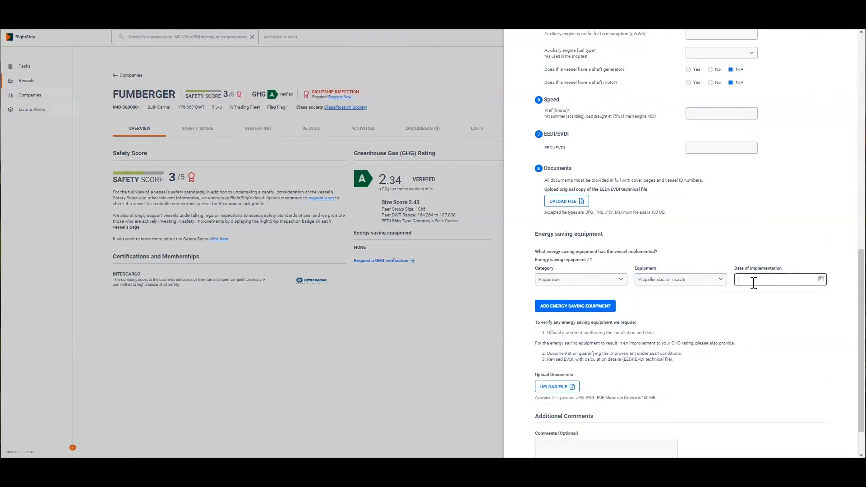
text(July 2020)
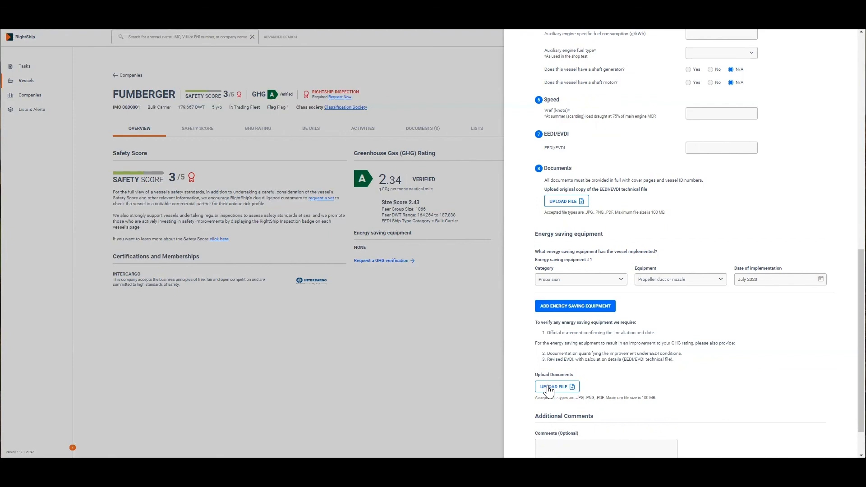
scroll(down, 3)
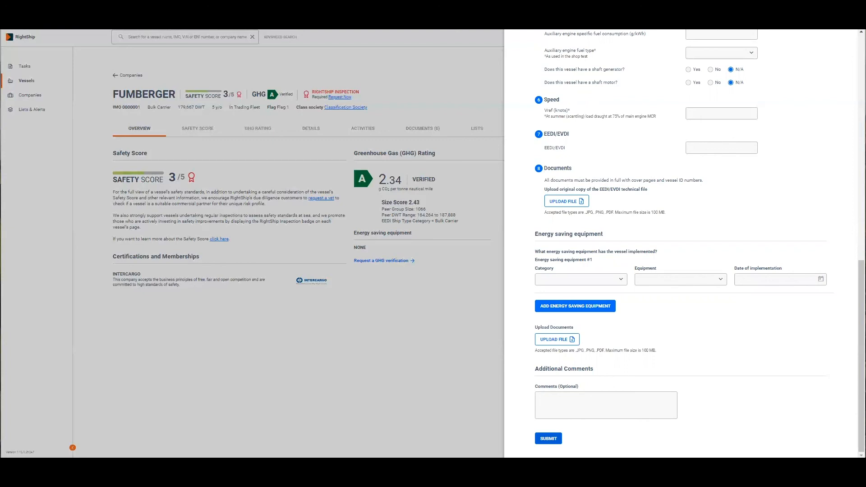
mouse_move(341, 354)
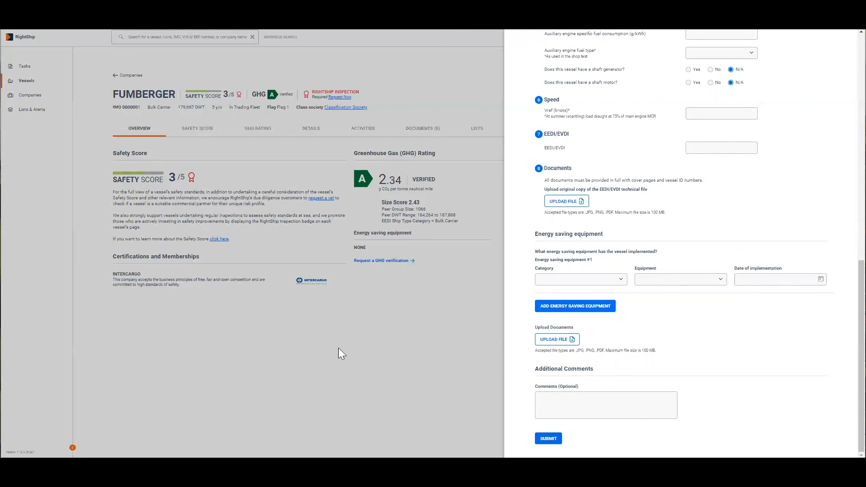
mouse_move(281, 354)
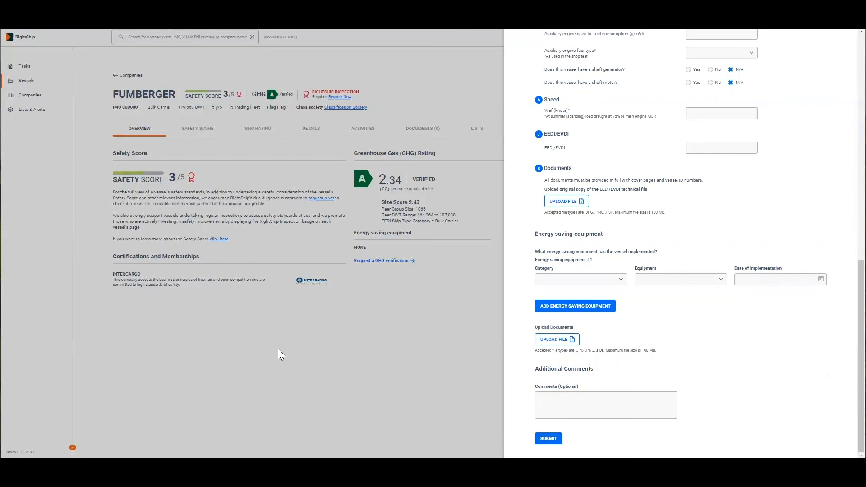
- Dismiss the verification form and show FUMBERGER's 'How can I improve?' guidance with its energy saving equipment chart
click(258, 128)
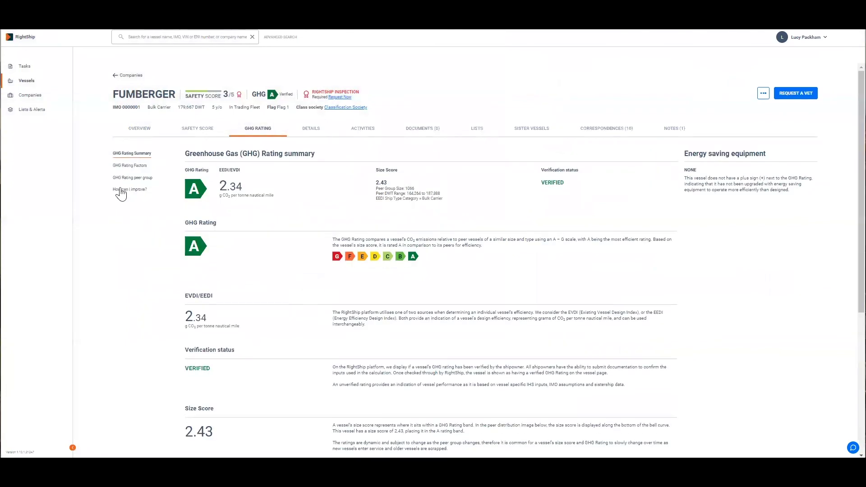
click(130, 189)
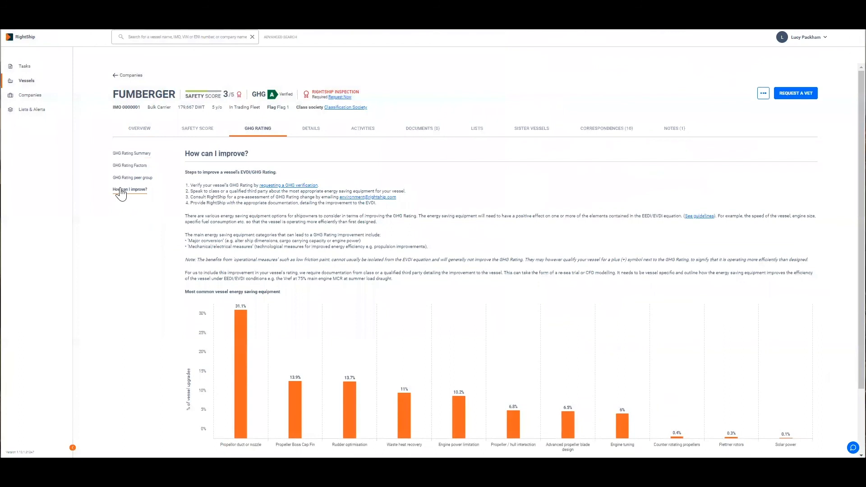